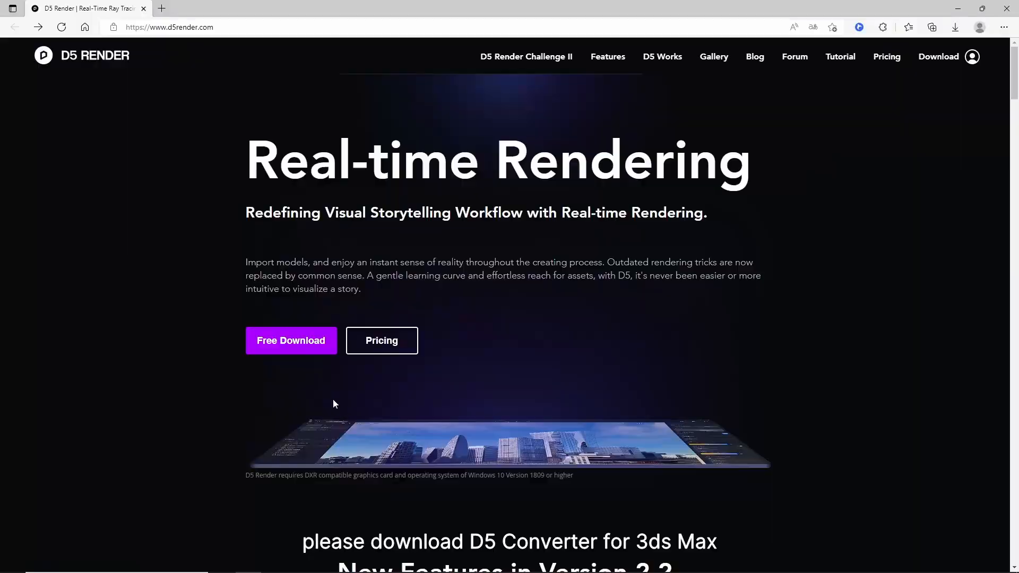
Download the D5 Converter for 3ds Max from the D5 Render website's Download page
{"action": "left_click", "coordinate": [937, 57]}
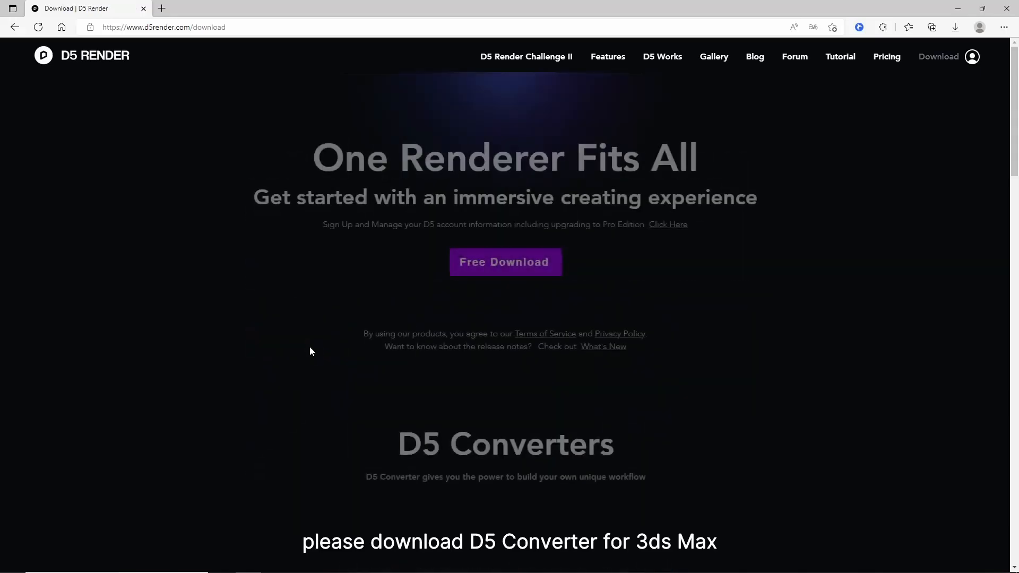
{"action": "scroll", "scroll_direction": "down", "scroll_amount": 3}
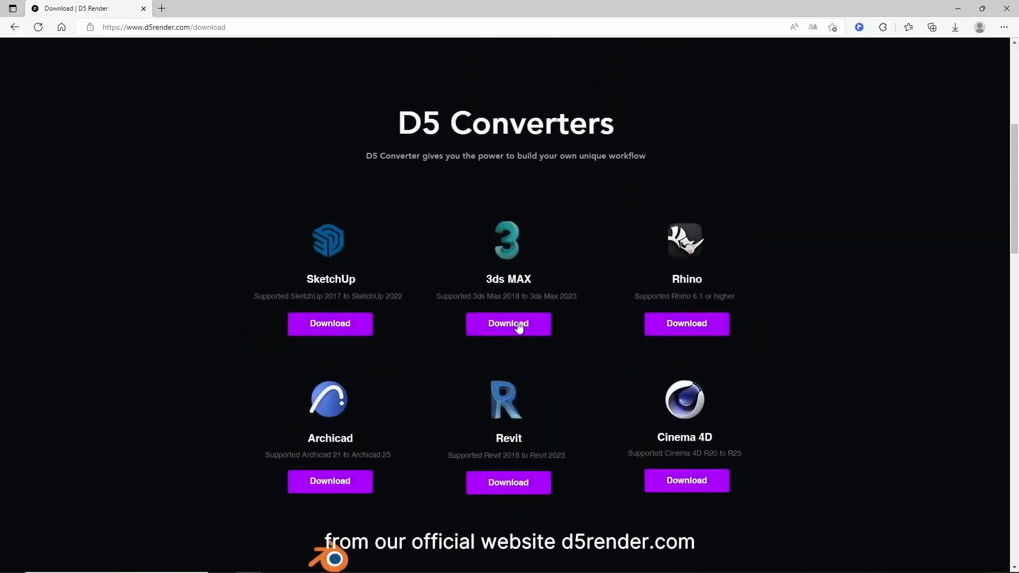
{"action": "left_click", "coordinate": [507, 323]}
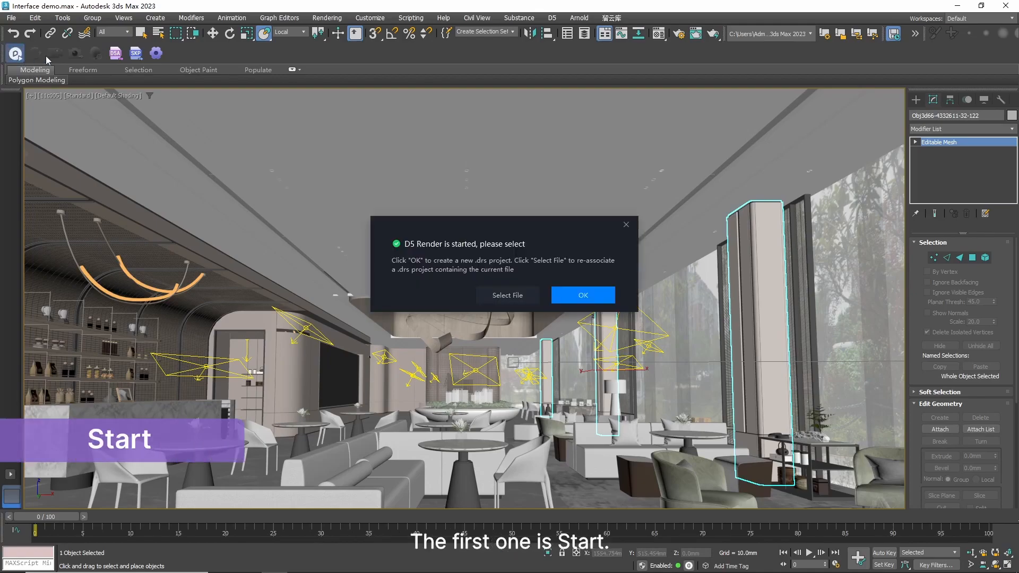
Confirm D5 Render's start dialog to create a new D5 project for the interior scene
{"action": "left_click", "coordinate": [582, 295]}
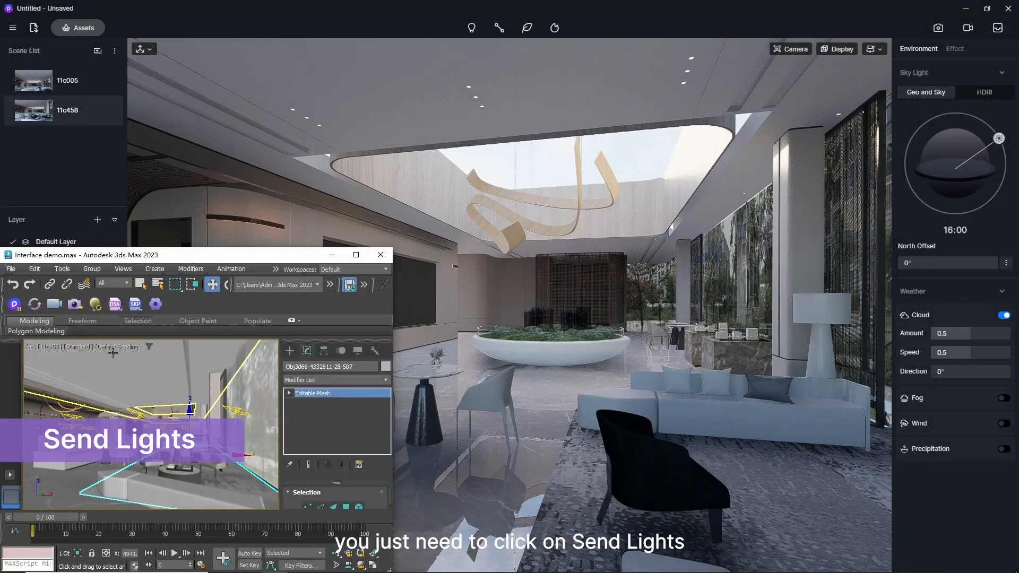
{"action": "mouse_move", "coordinate": [96, 304]}
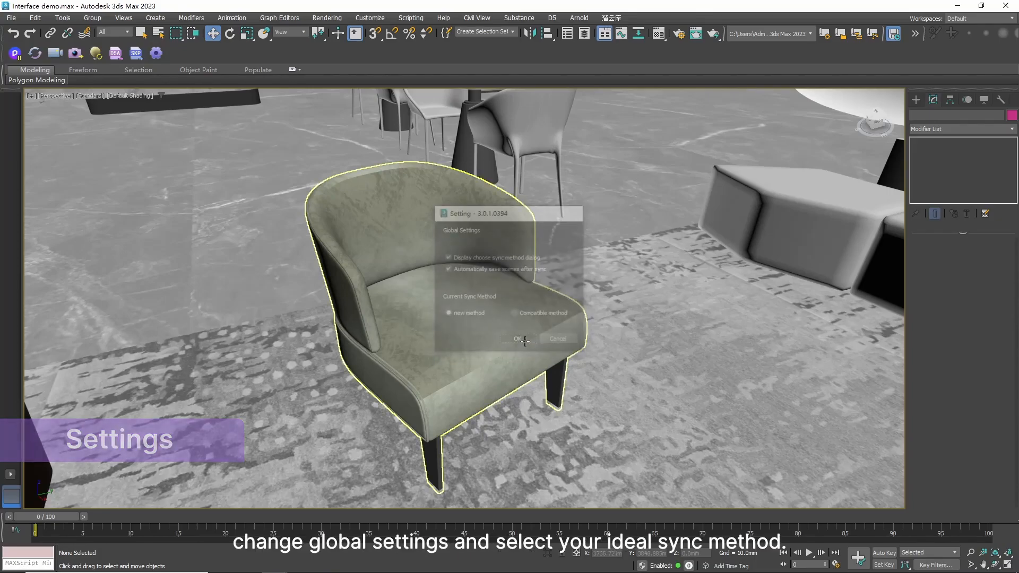
Save the chosen sync method and export only the selected armchair as an SKP file
{"action": "left_click", "coordinate": [520, 338]}
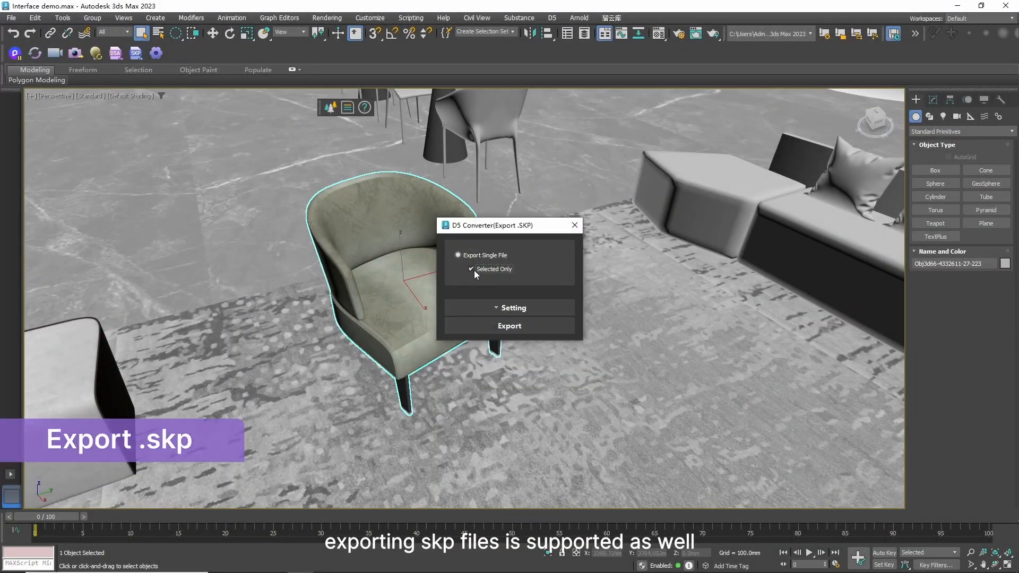
{"action": "left_click", "coordinate": [512, 307]}
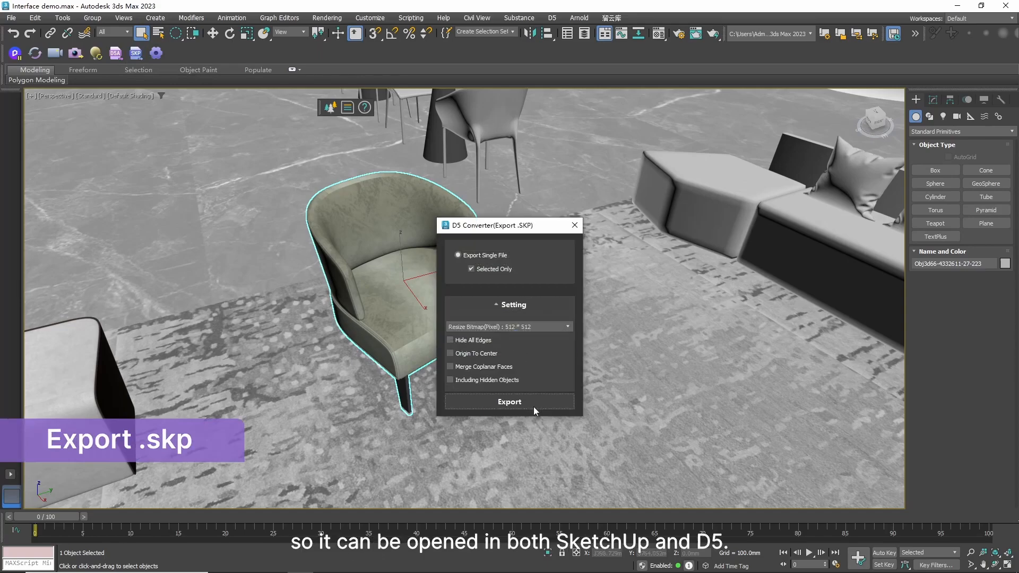
{"action": "left_click", "coordinate": [509, 402]}
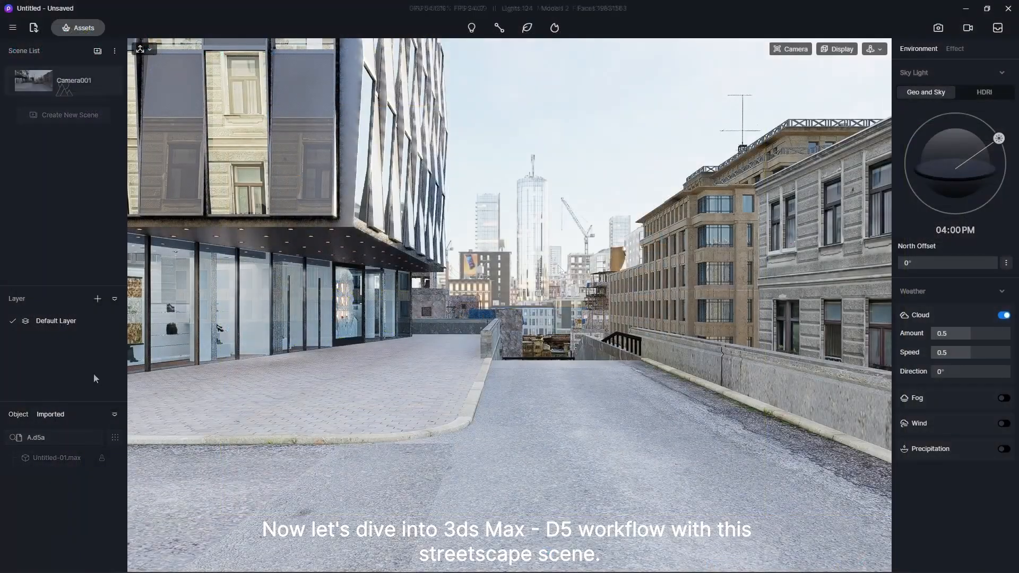
{"action": "left_click", "coordinate": [984, 92]}
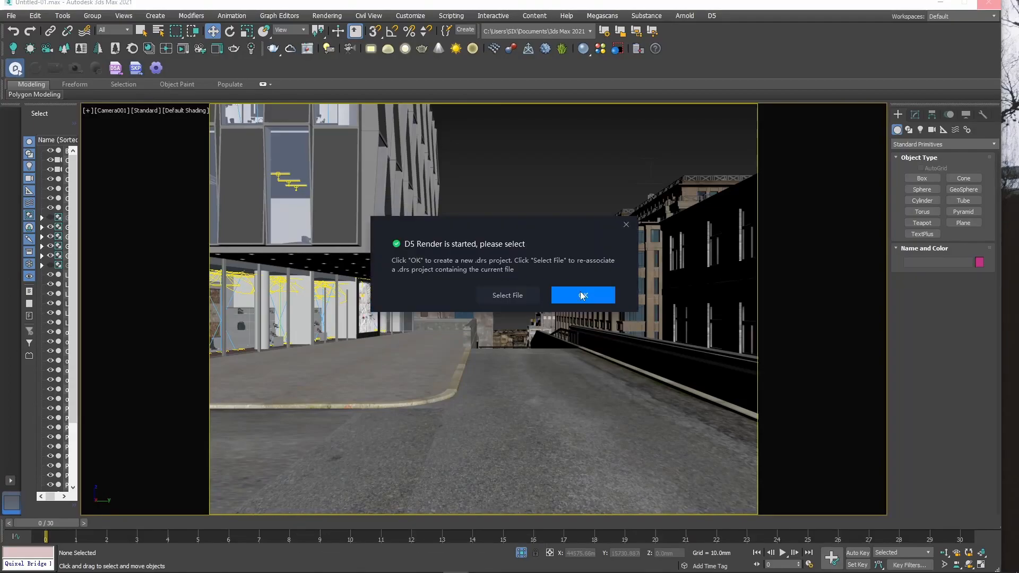
Confirm D5 Render's start dialog to create a new project for the streetscape
{"action": "left_click", "coordinate": [582, 295]}
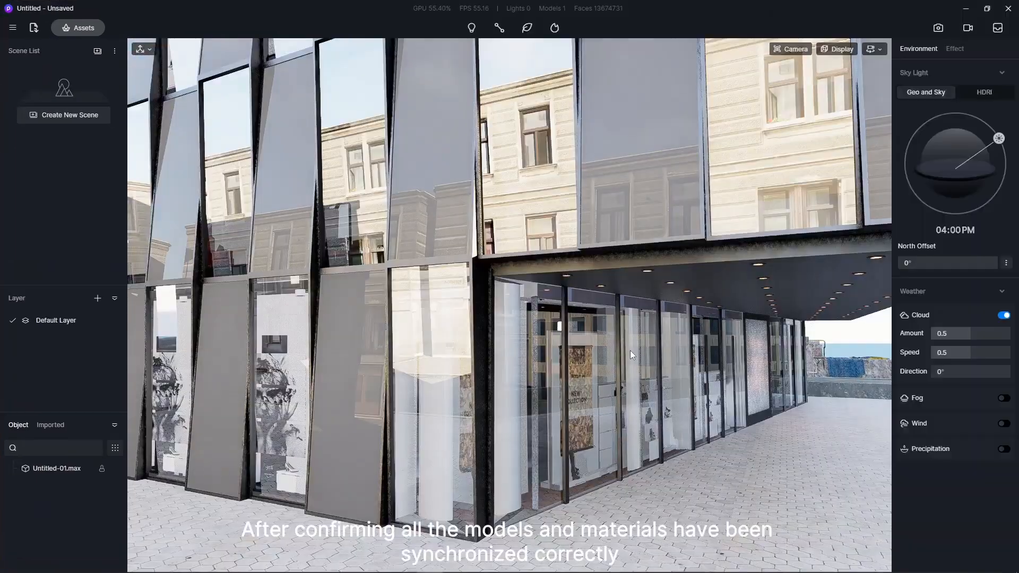
Select the facade glass and set its Base Color to a pale blue-green
{"action": "left_click", "coordinate": [955, 49]}
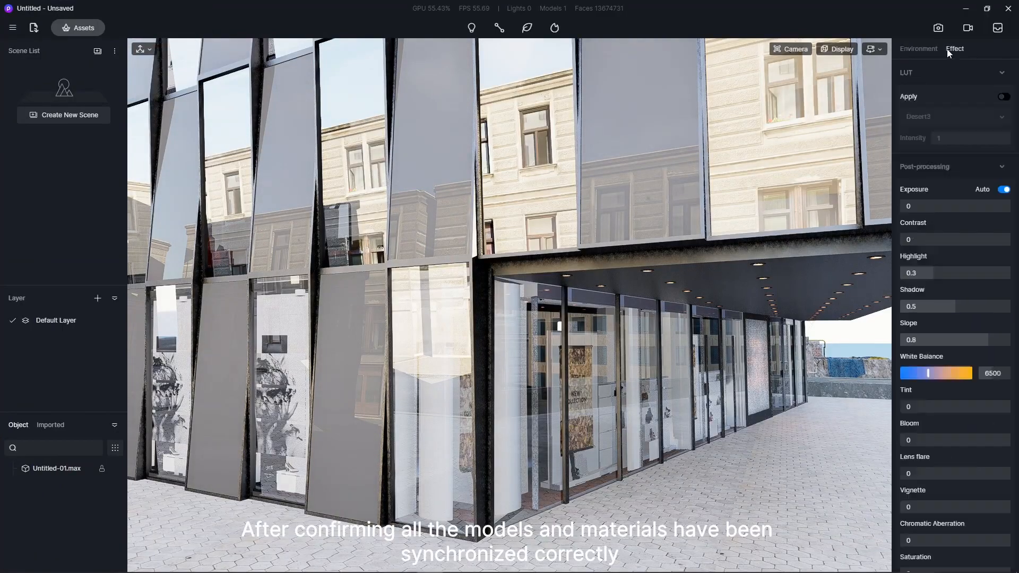
{"action": "left_click", "coordinate": [1002, 189]}
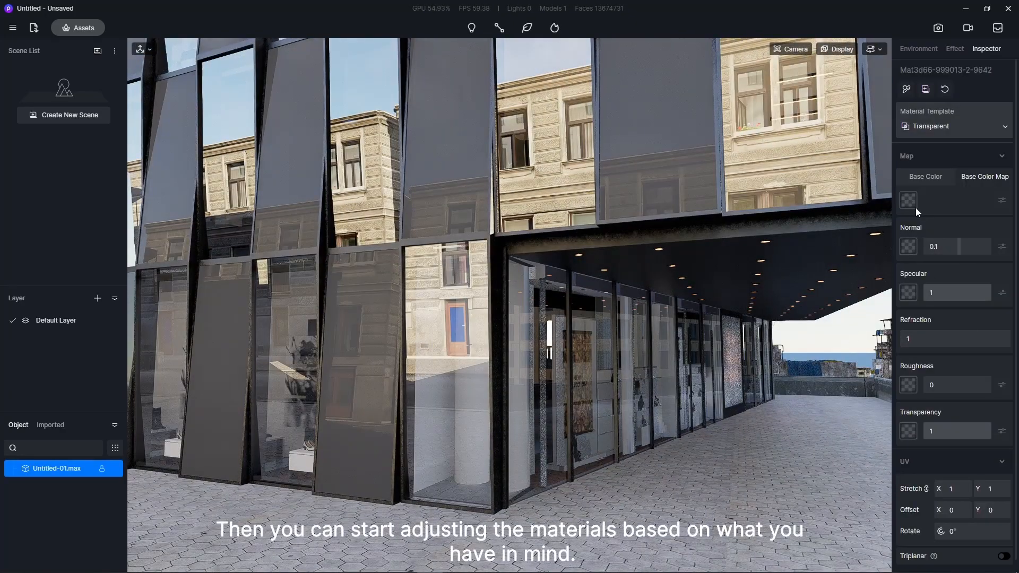
{"action": "left_click", "coordinate": [908, 200]}
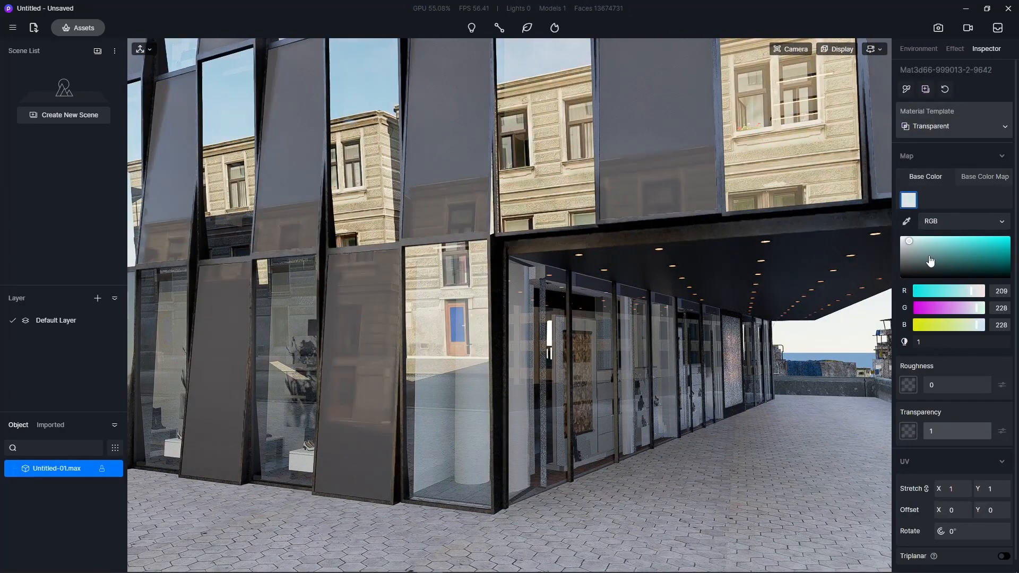
{"action": "left_click", "coordinate": [917, 49]}
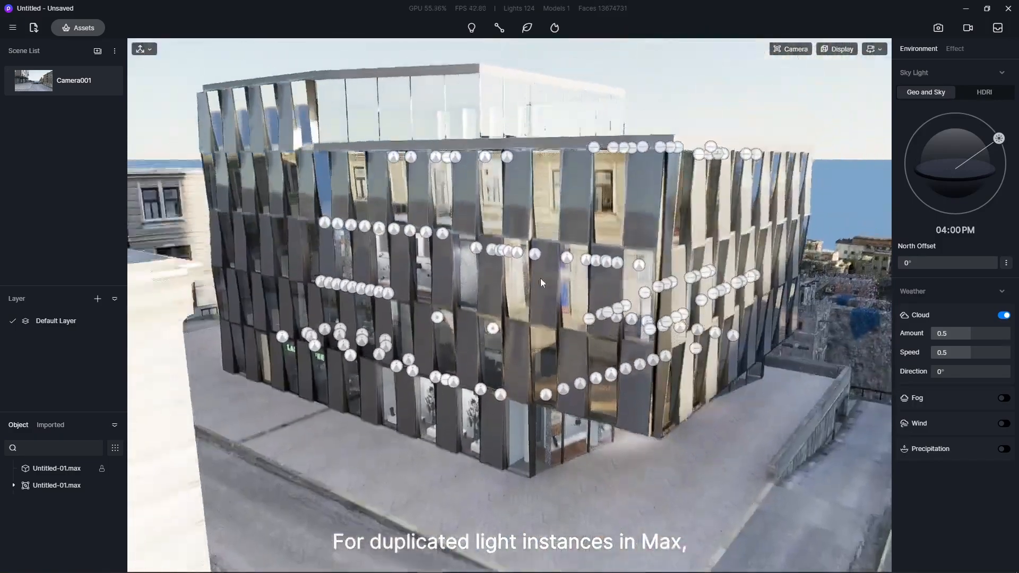
Send the 3ds Max lights to D5 Render as instanced lights across the facade
{"action": "left_click", "coordinate": [57, 484]}
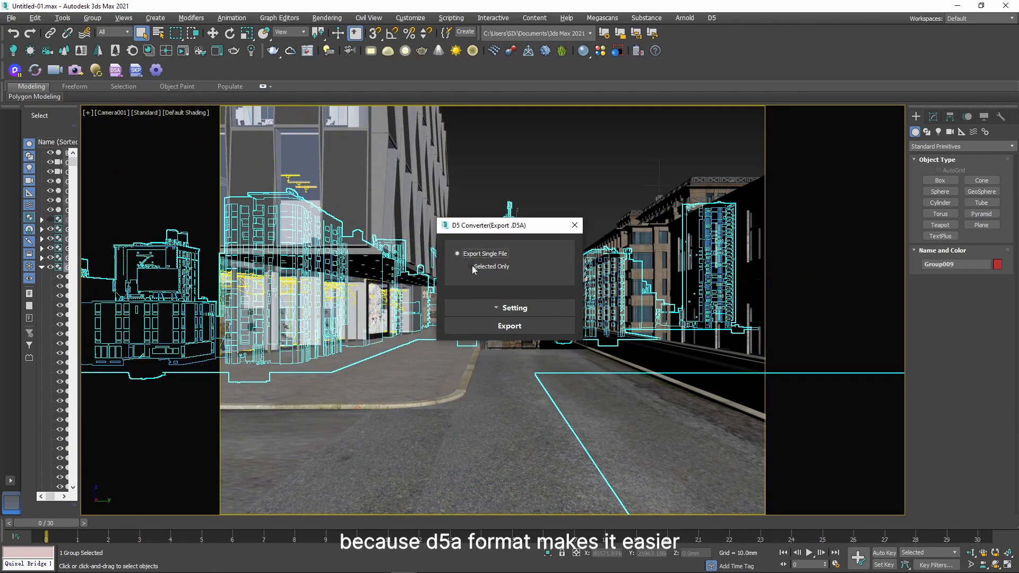
Export the selected building group as a D5A file with Selected Only and dismiss the success message
{"action": "left_click", "coordinate": [470, 266]}
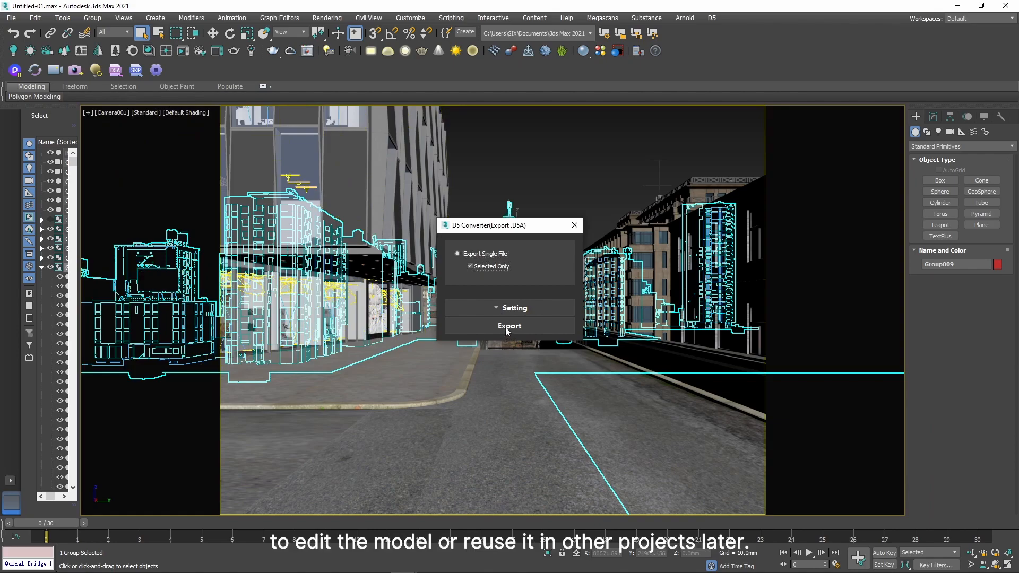
{"action": "left_click", "coordinate": [510, 325]}
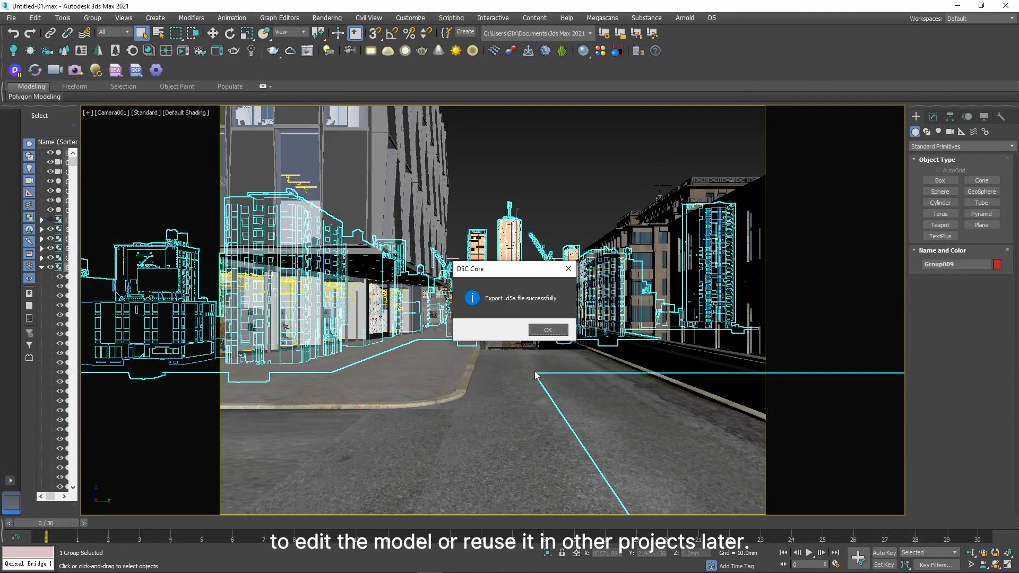
{"action": "left_click", "coordinate": [546, 330]}
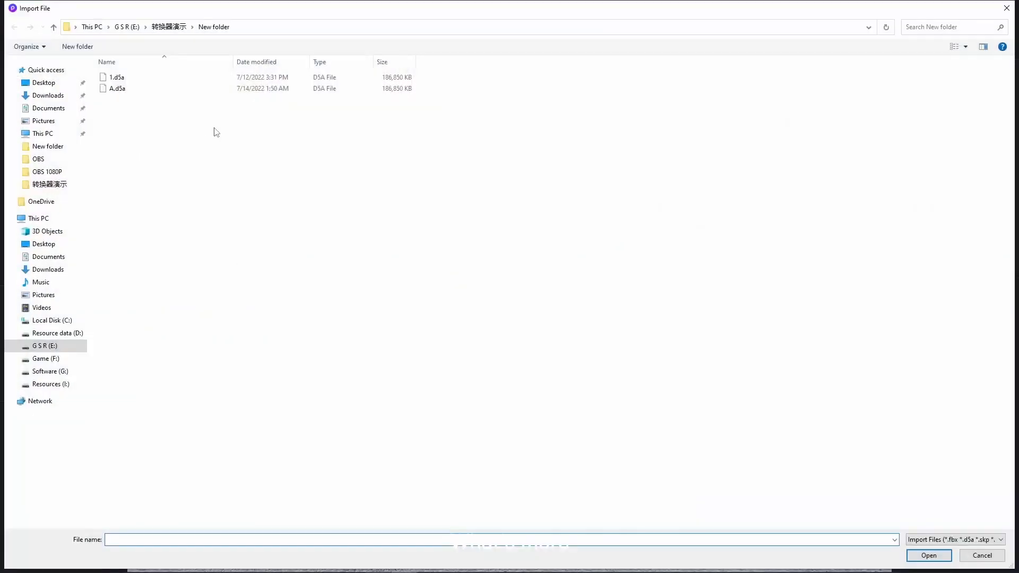
Import A.d5a, align the city models to their original coordinates, then deselect them
{"action": "left_click", "coordinate": [928, 555]}
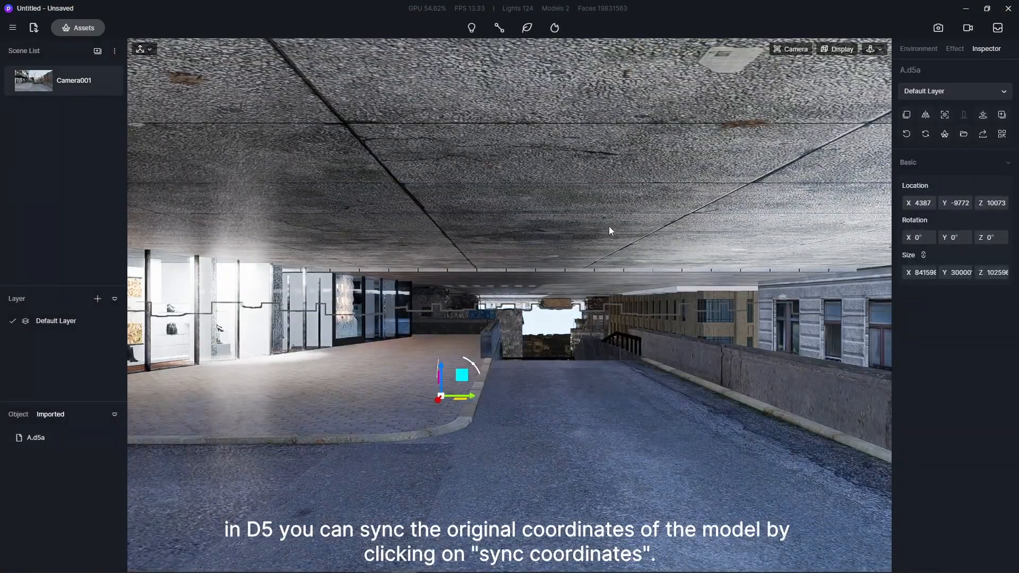
{"action": "mouse_move", "coordinate": [983, 115]}
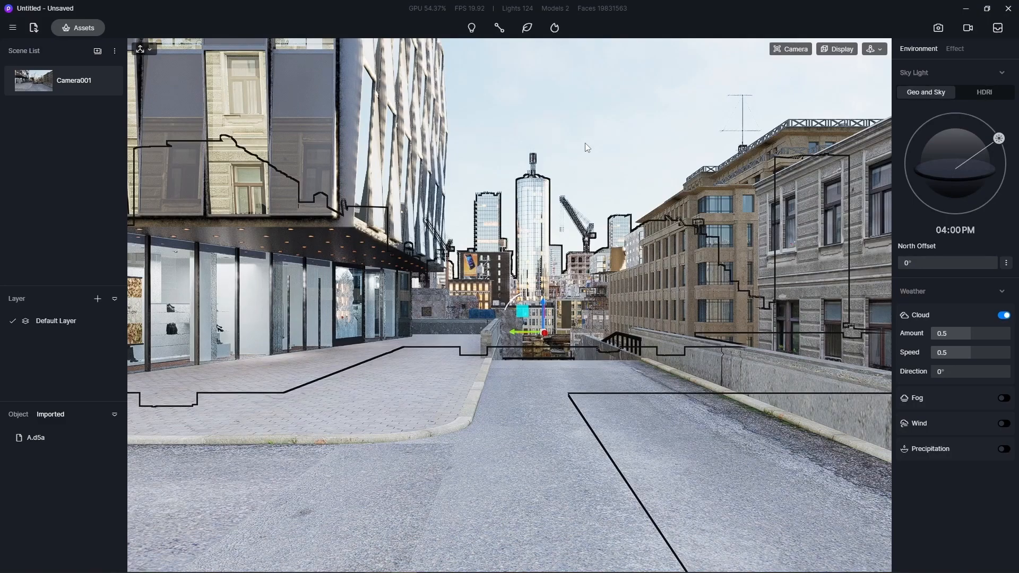
{"action": "left_click", "coordinate": [17, 414]}
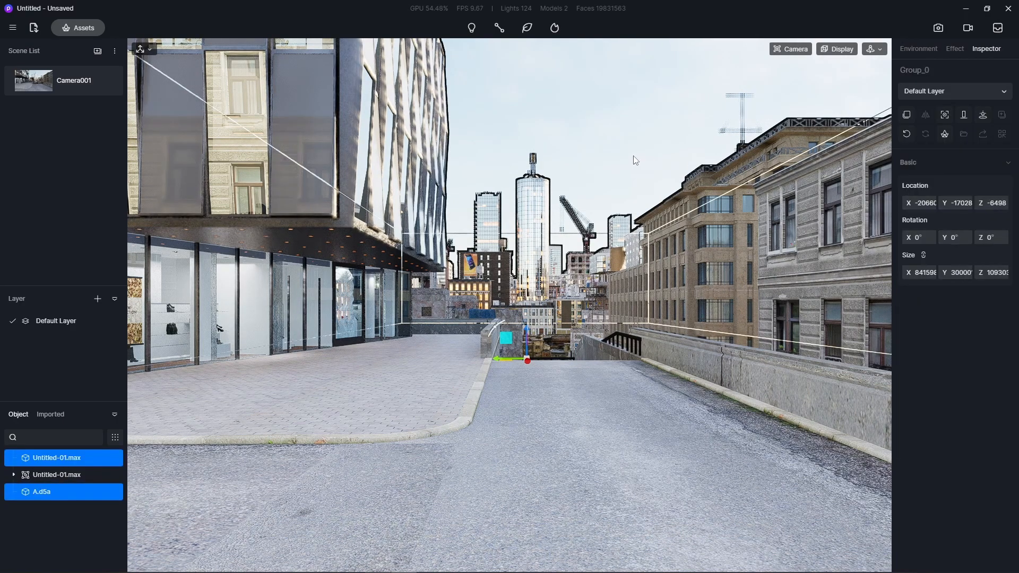
{"action": "left_click", "coordinate": [917, 49]}
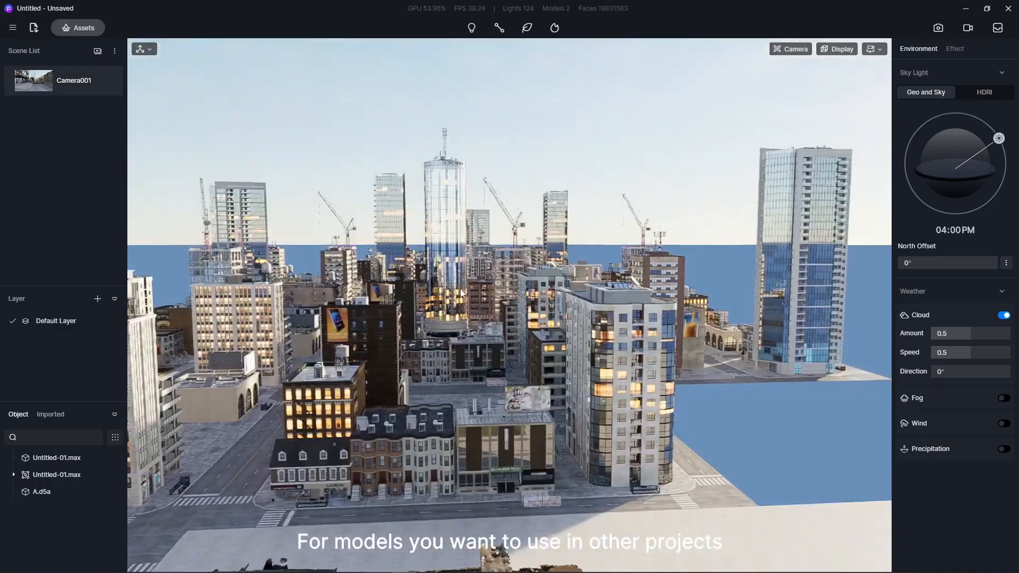
Select the glass tower and set its Base Color to a light grey-blue
{"action": "left_click", "coordinate": [41, 492]}
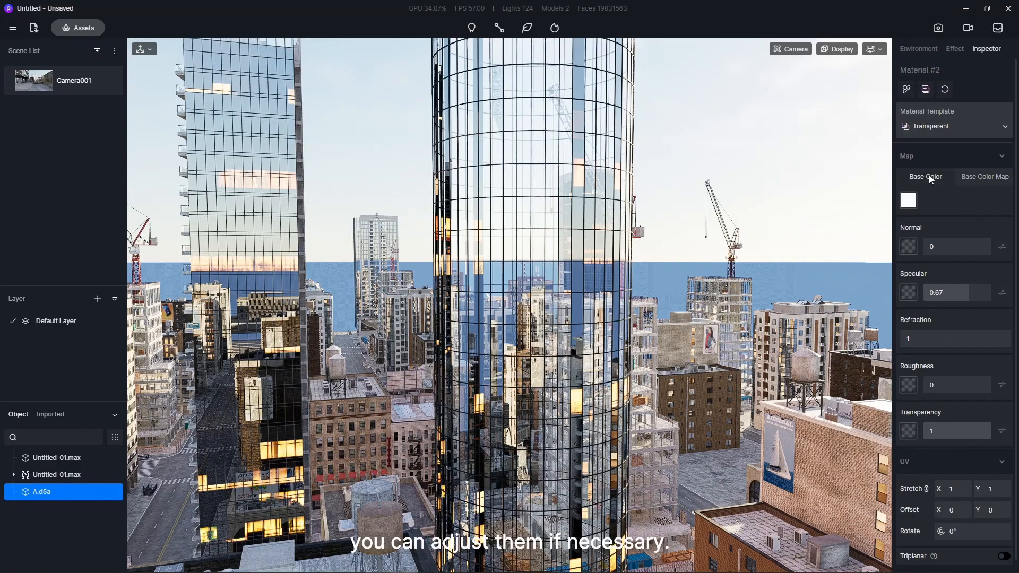
{"action": "left_click", "coordinate": [908, 199]}
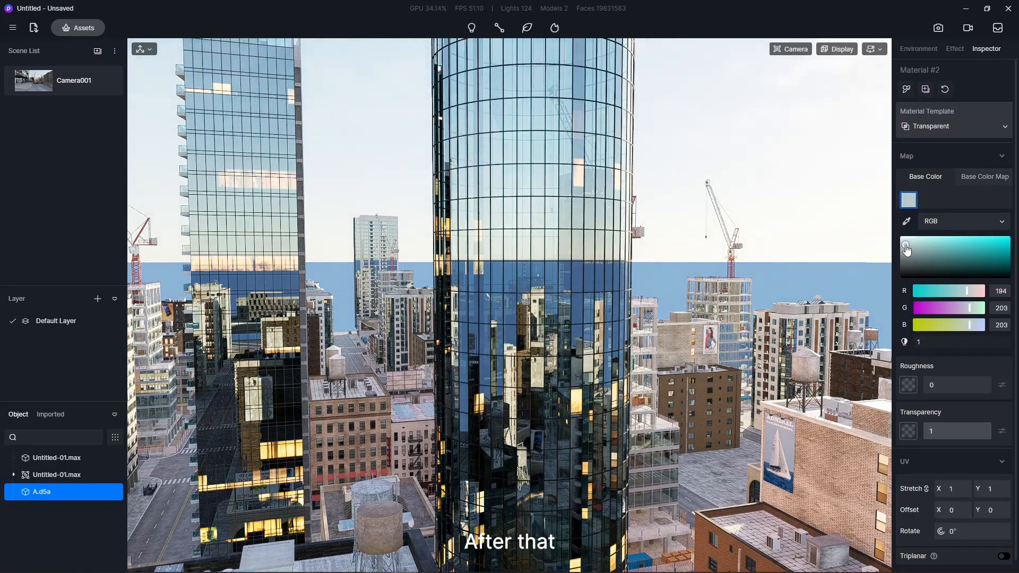
{"action": "left_click", "coordinate": [916, 49]}
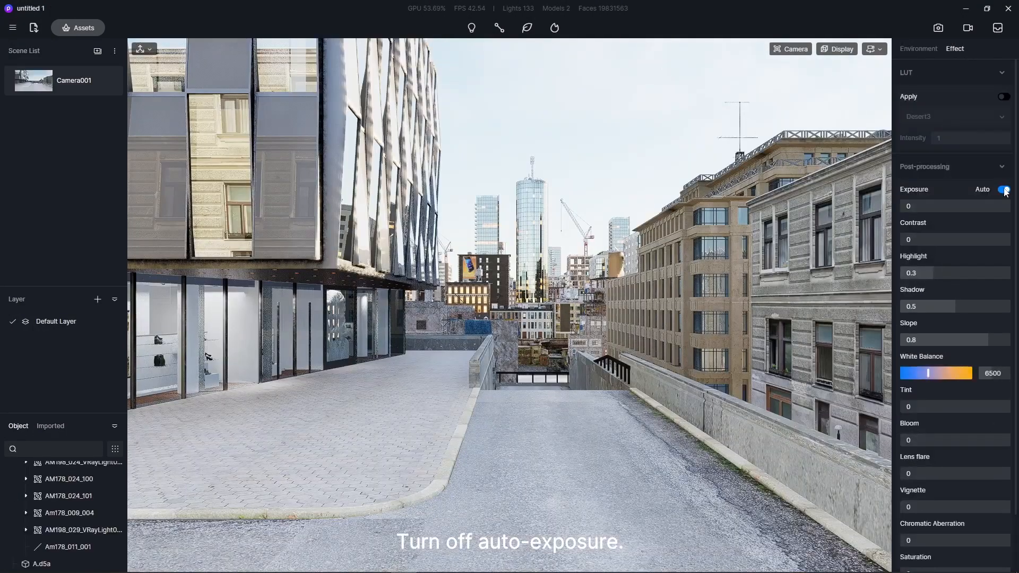
Turn off auto exposure, use an HDRI sky dimmed to 0.09, and enable fog and rain
{"action": "left_click", "coordinate": [918, 49]}
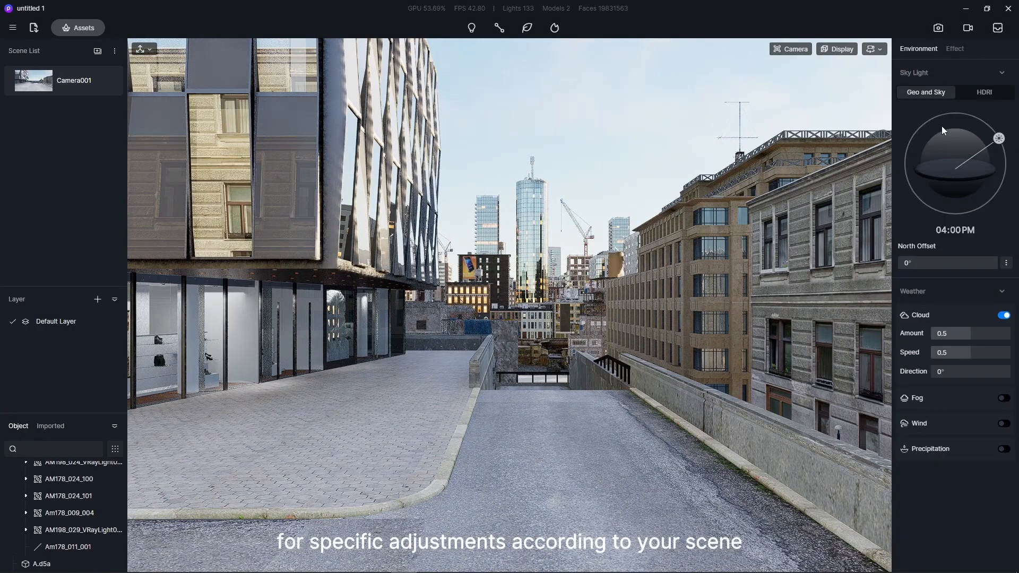
{"action": "left_click", "coordinate": [983, 92]}
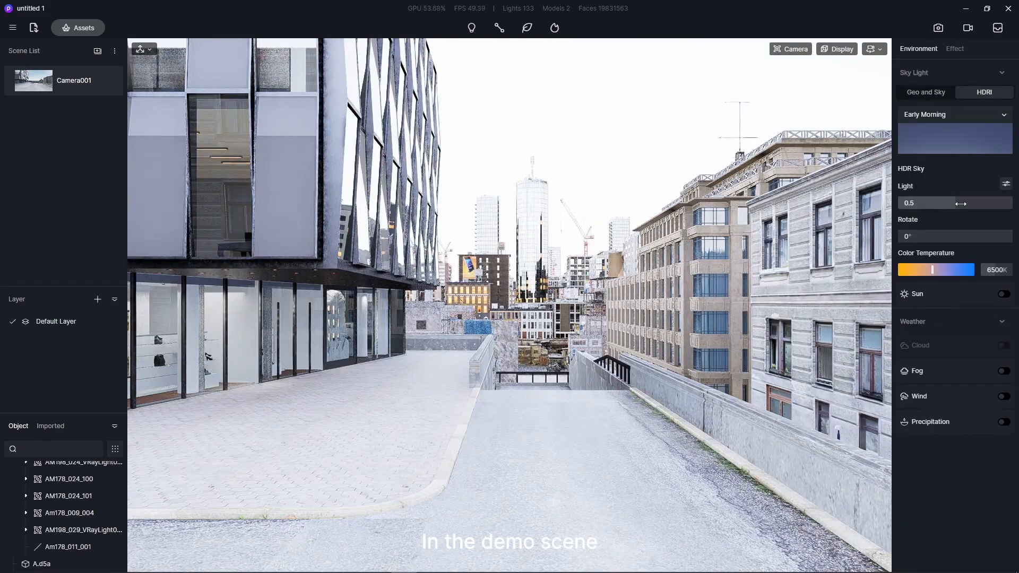
{"action": "left_click_drag", "start_coordinate": [931, 203], "coordinate": [909, 203]}
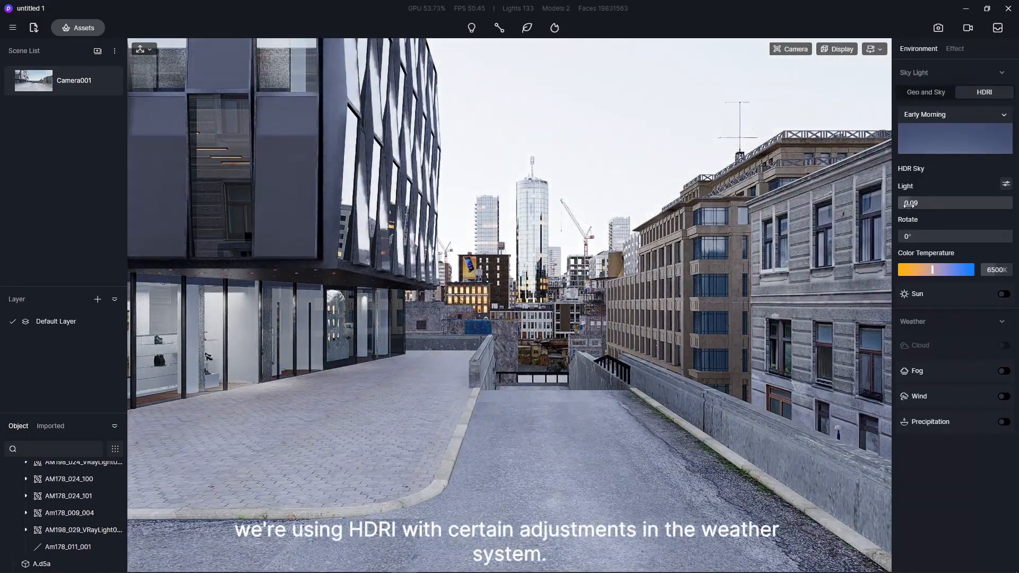
{"action": "left_click", "coordinate": [1003, 371]}
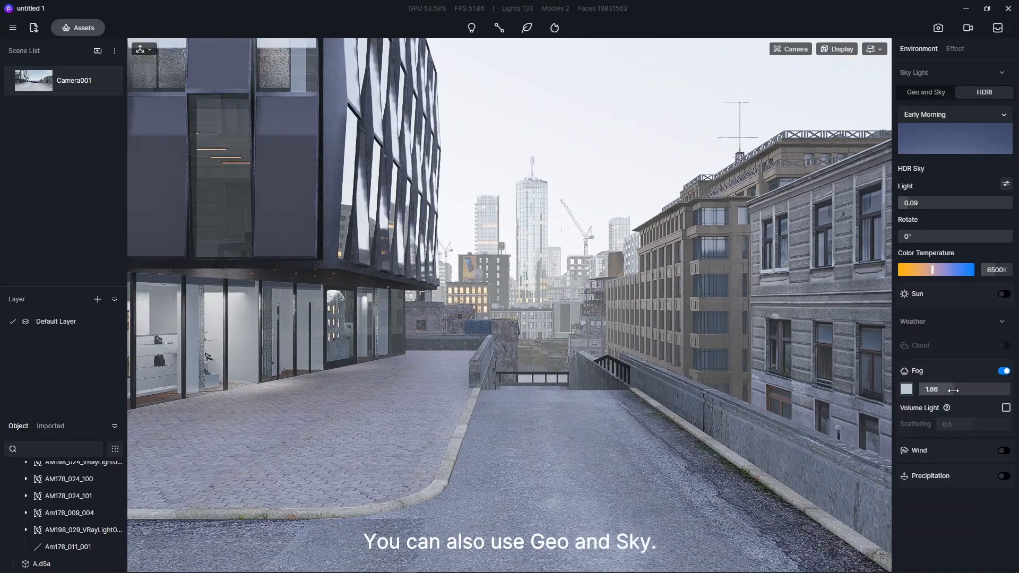
{"action": "left_click", "coordinate": [905, 389]}
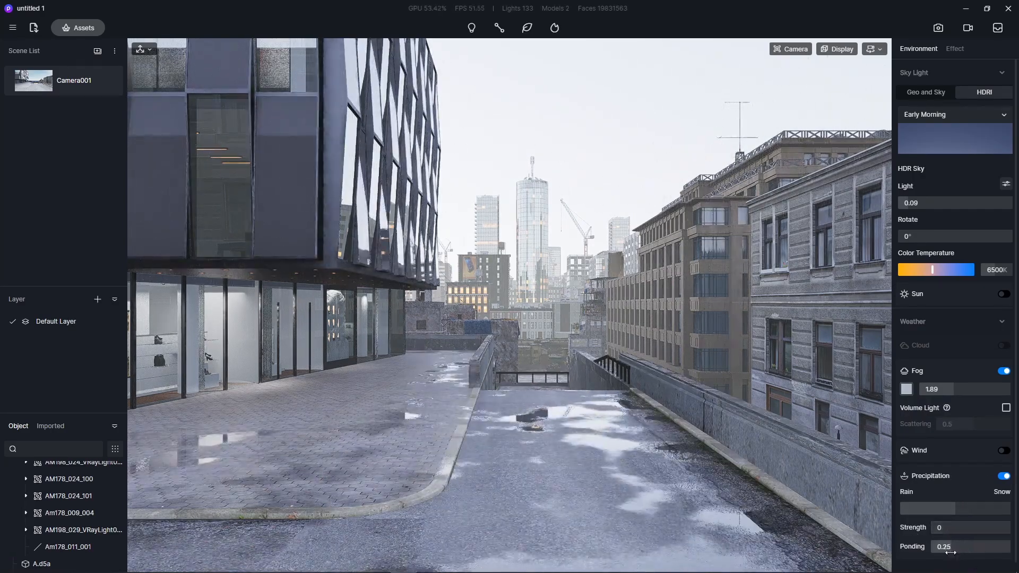
Adjust ground ponding and exposure, then select the shop-window light Am178_011_001
{"action": "left_click", "coordinate": [955, 48]}
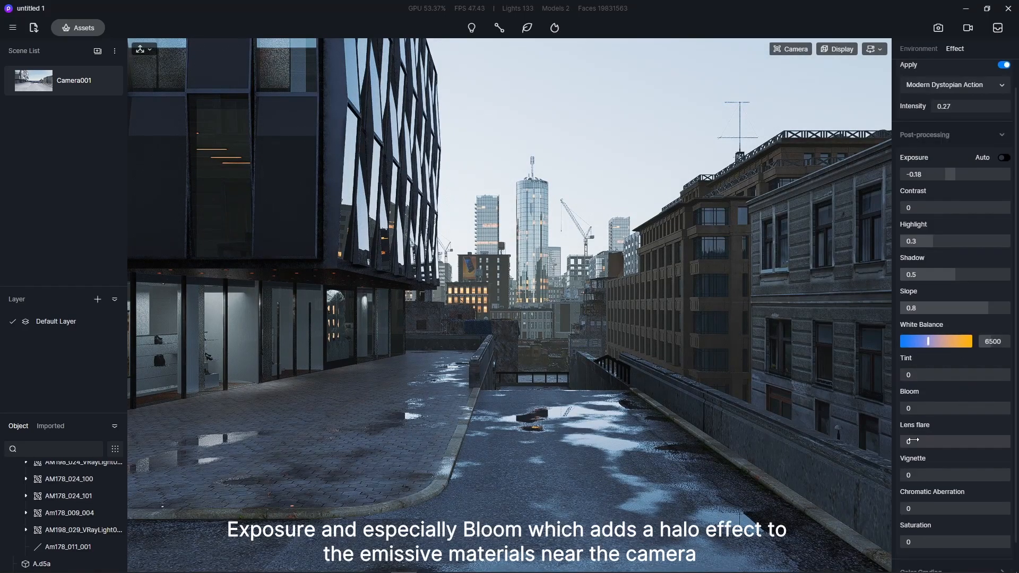
{"action": "left_click_drag", "start_coordinate": [923, 408], "coordinate": [942, 408]}
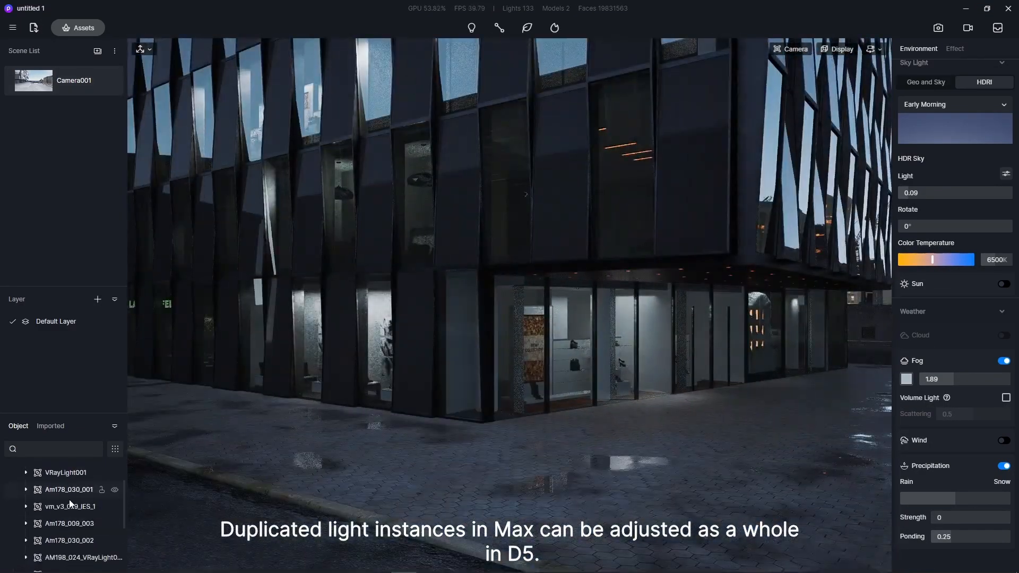
{"action": "left_click", "coordinate": [69, 489]}
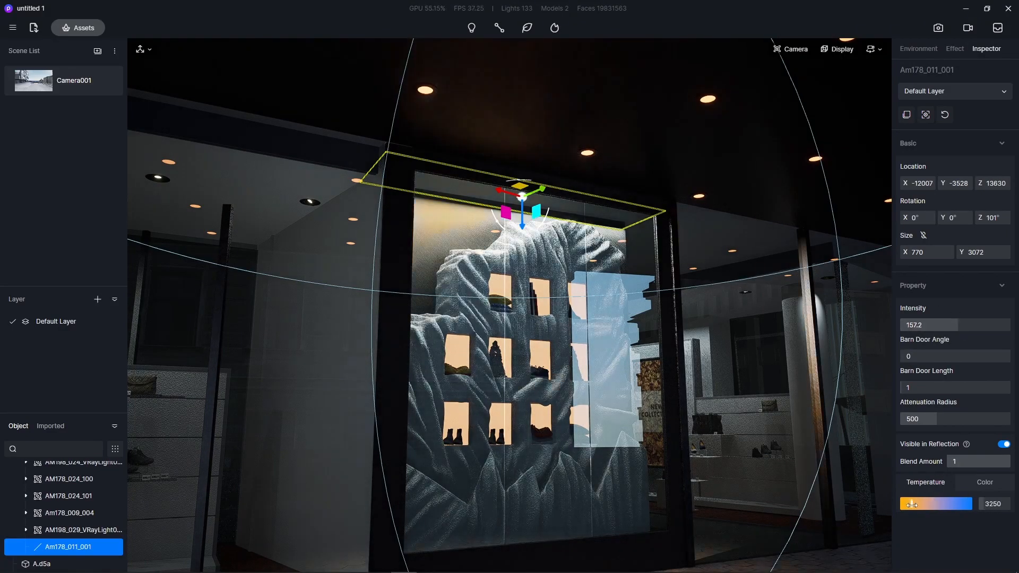
Brighten the facade spotlight group, lighten the ceiling material colour, and retint the glass
{"action": "left_click", "coordinate": [68, 539]}
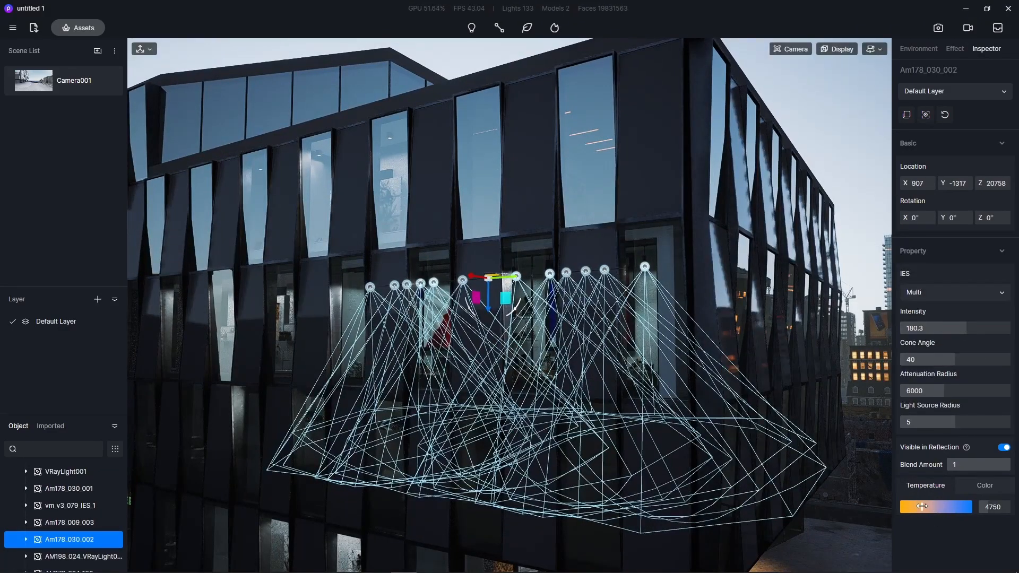
{"action": "left_click_drag", "start_coordinate": [936, 507], "coordinate": [921, 506]}
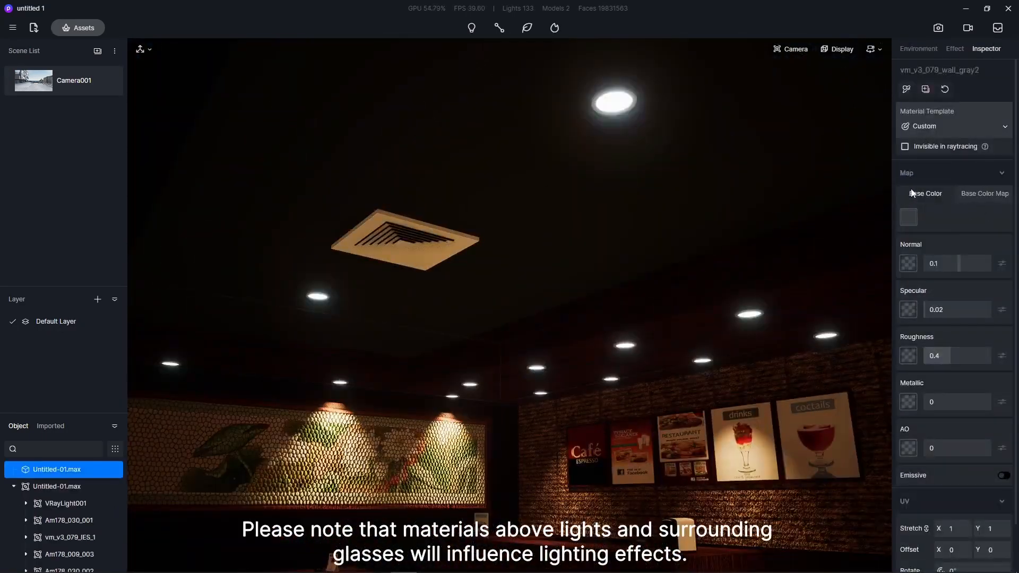
{"action": "left_click", "coordinate": [908, 217]}
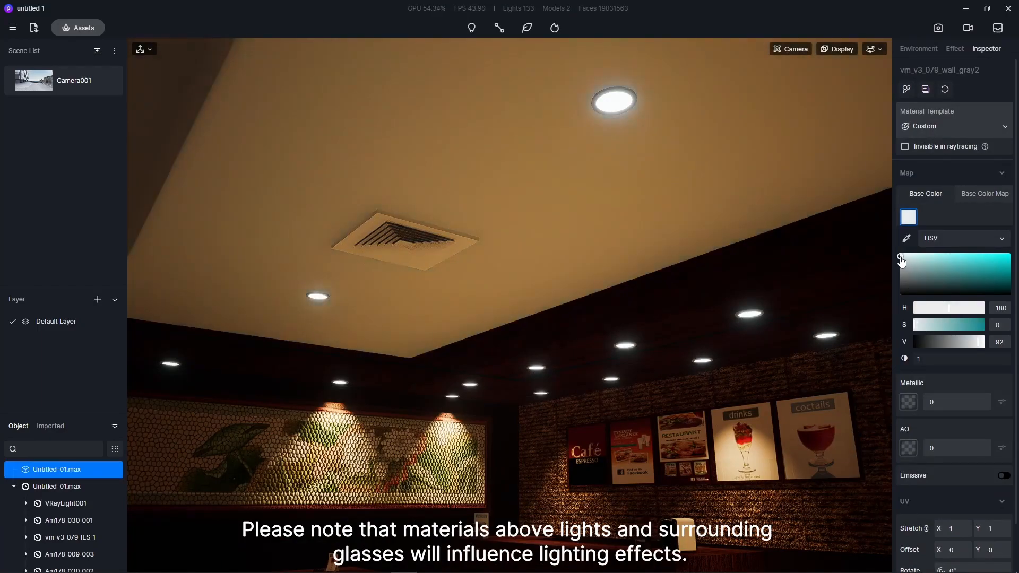
{"action": "left_click", "coordinate": [918, 49]}
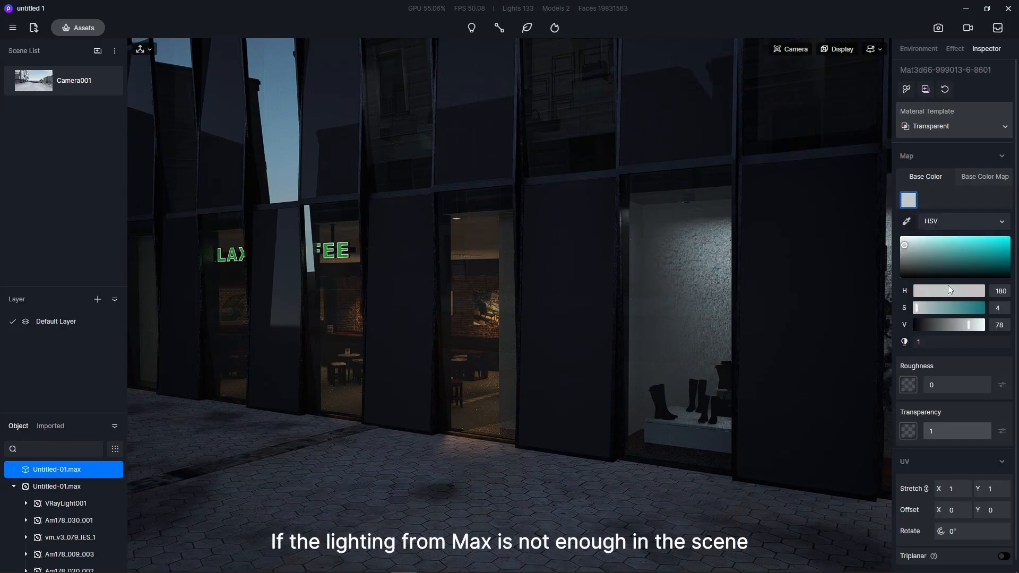
{"action": "left_click", "coordinate": [917, 48]}
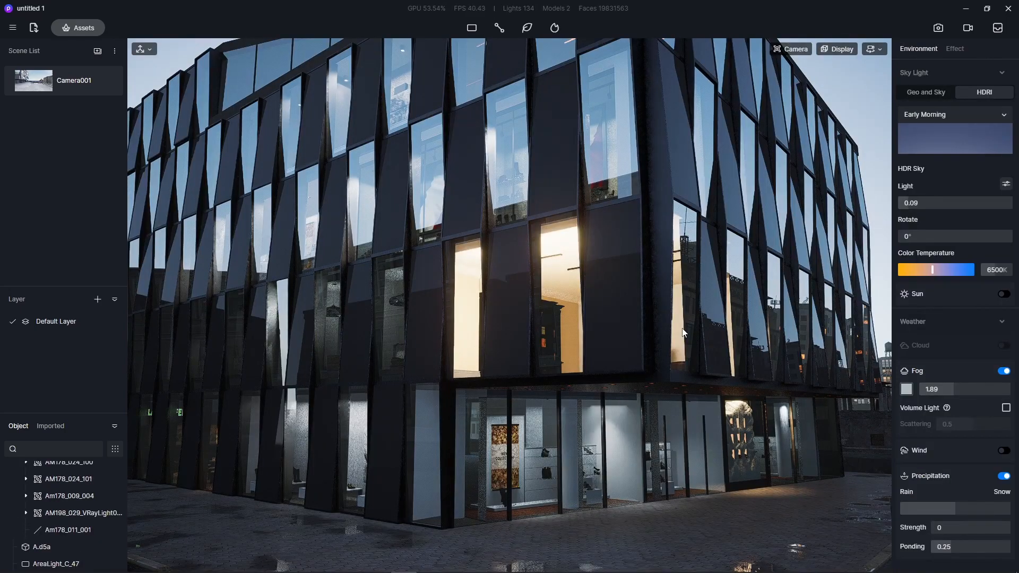
Place a point light at the café front and lighten the facade panel colour
{"action": "left_click", "coordinate": [55, 564]}
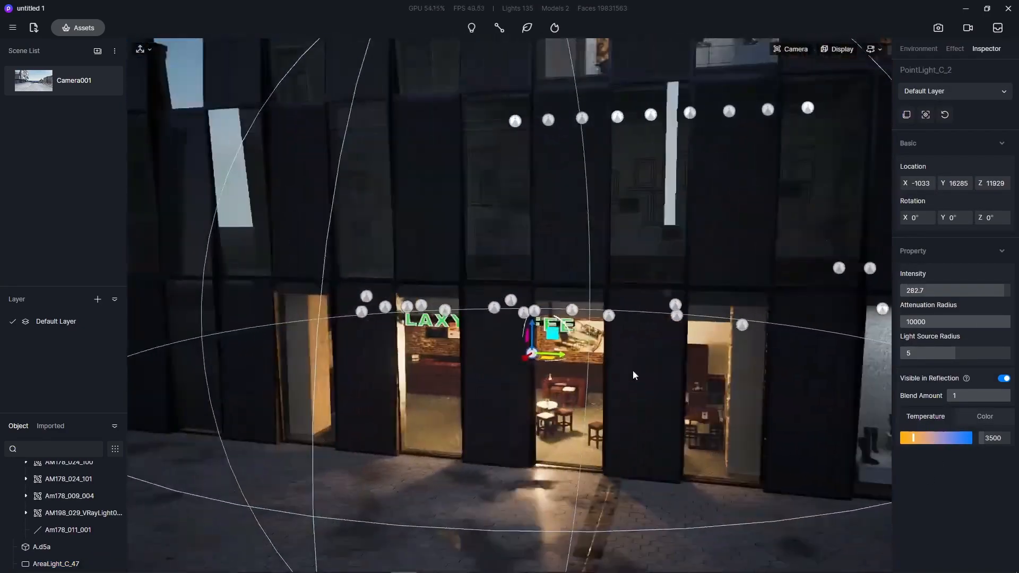
{"action": "left_click_drag", "start_coordinate": [634, 375], "coordinate": [561, 336]}
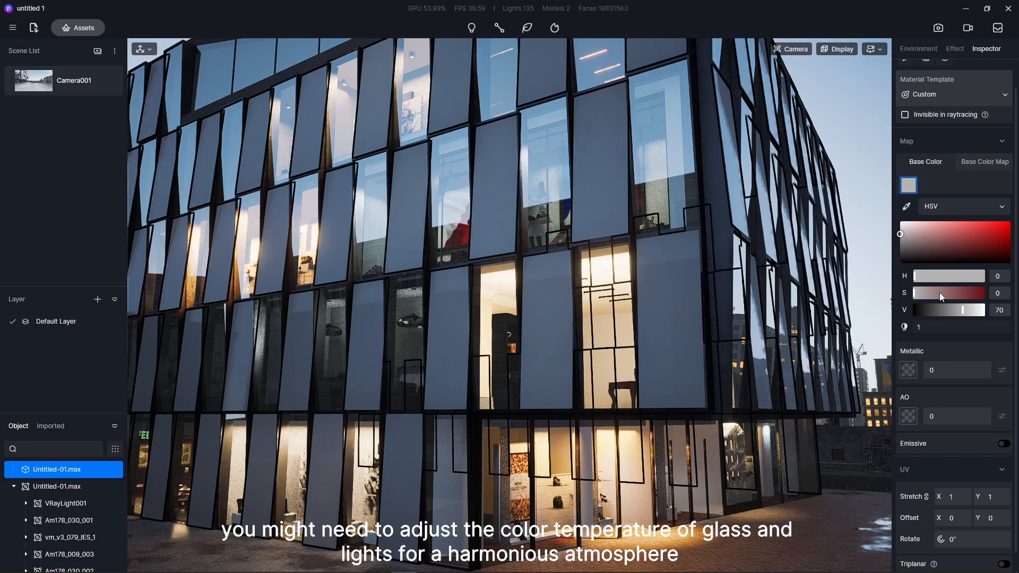
{"action": "left_click", "coordinate": [918, 48]}
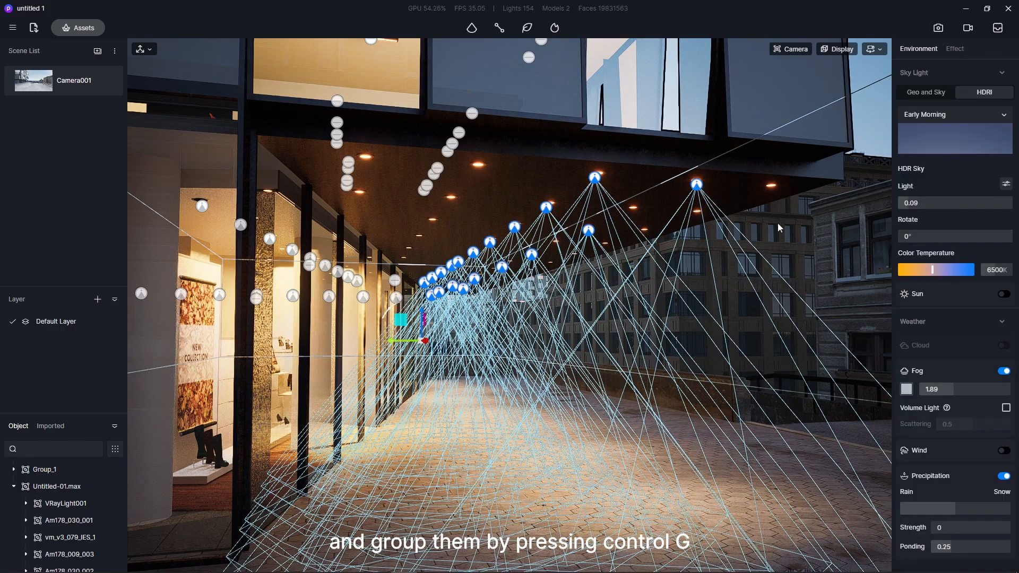
Group the selected arcade spotlights with Ctrl+G
{"action": "key", "text": "ctrl+g"}
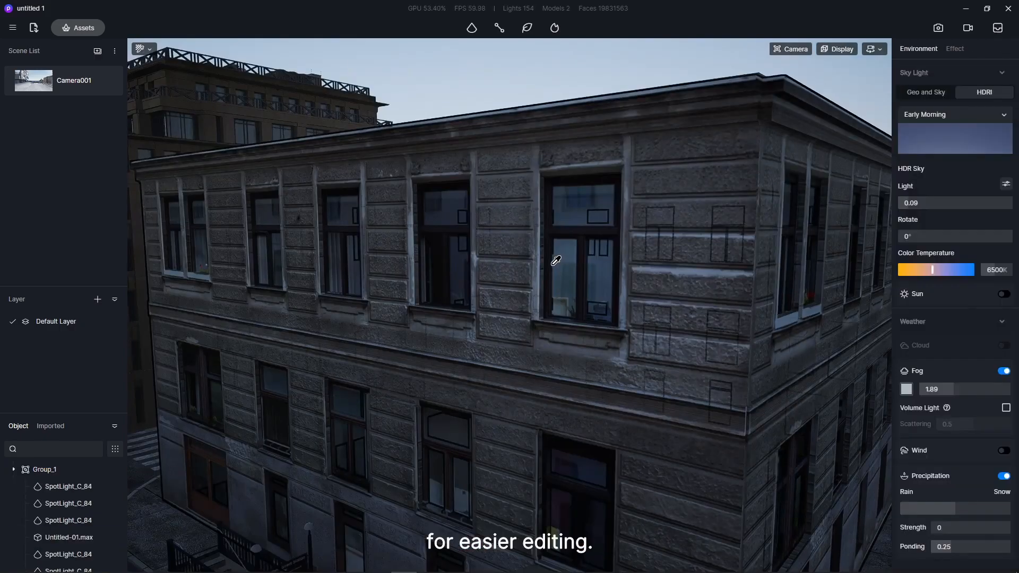
{"action": "left_click", "coordinate": [69, 536]}
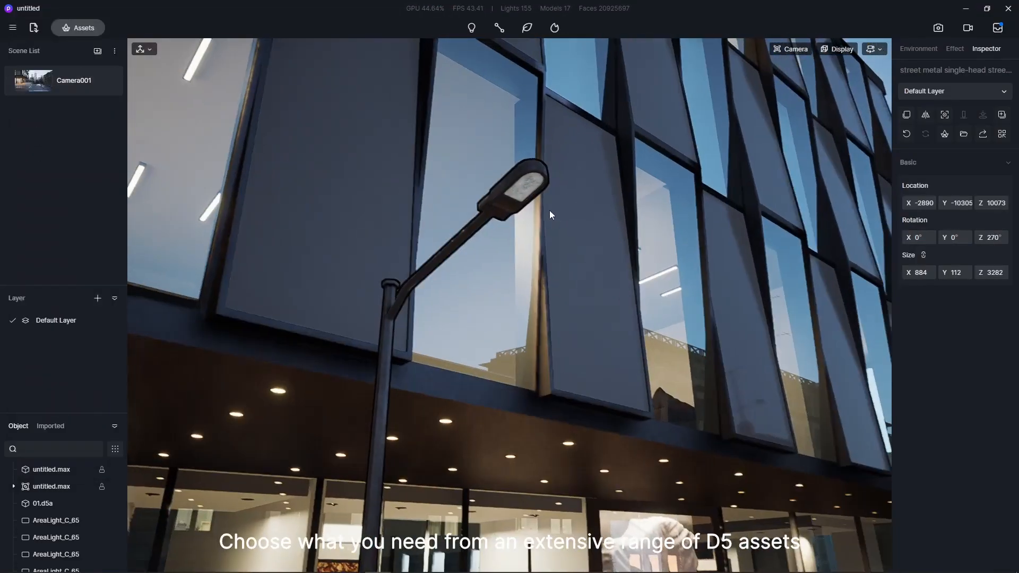
Make the street lamp head glow and give its spotlight a different IES profile
{"action": "left_click", "coordinate": [74, 563]}
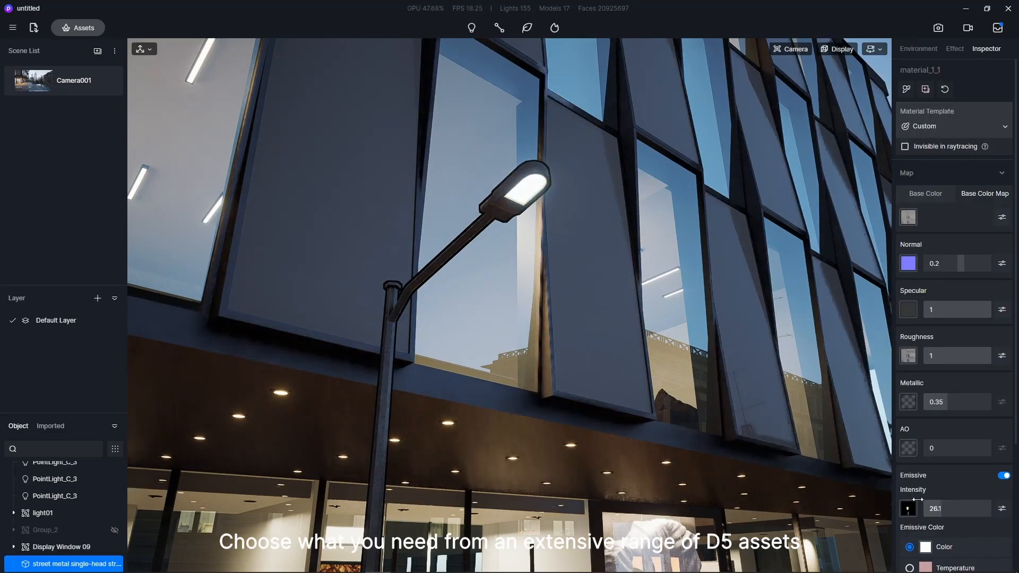
{"action": "left_click", "coordinate": [917, 49]}
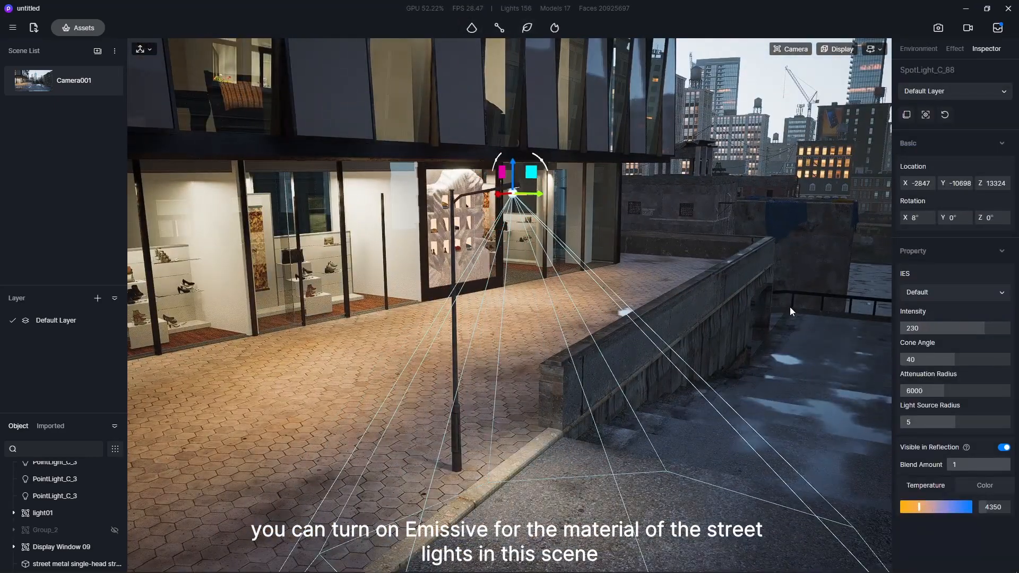
{"action": "left_click", "coordinate": [952, 291]}
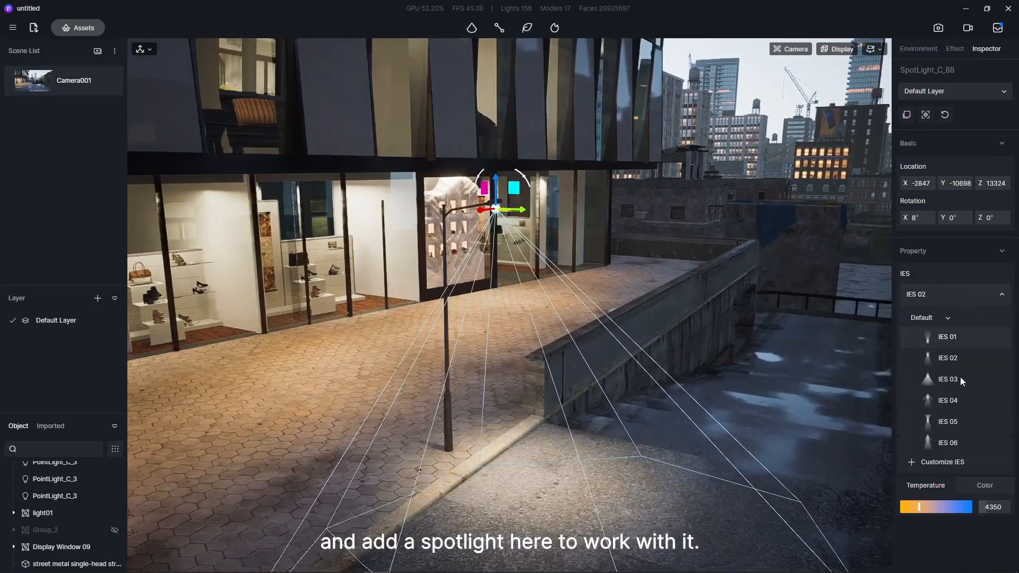
{"action": "left_click", "coordinate": [947, 380]}
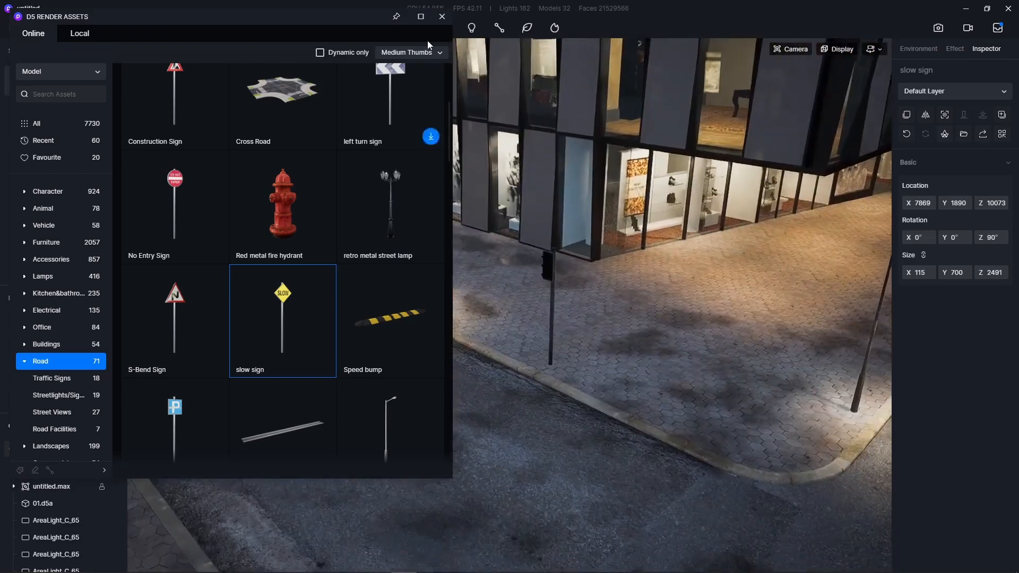
Place the parking bay marking decal from the road decals, entering 35
{"action": "left_click", "coordinate": [43, 259]}
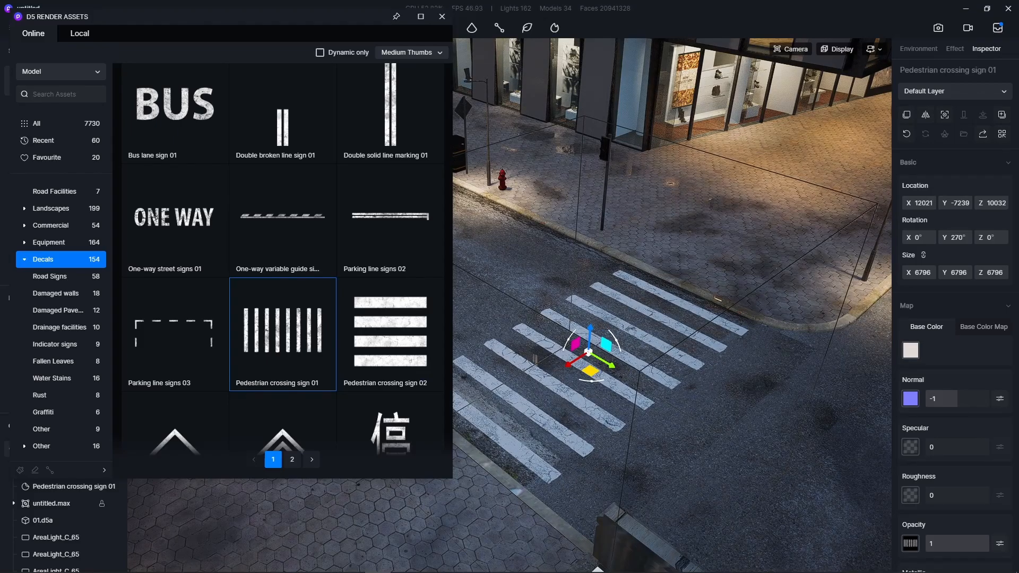
{"action": "left_click", "coordinate": [174, 333]}
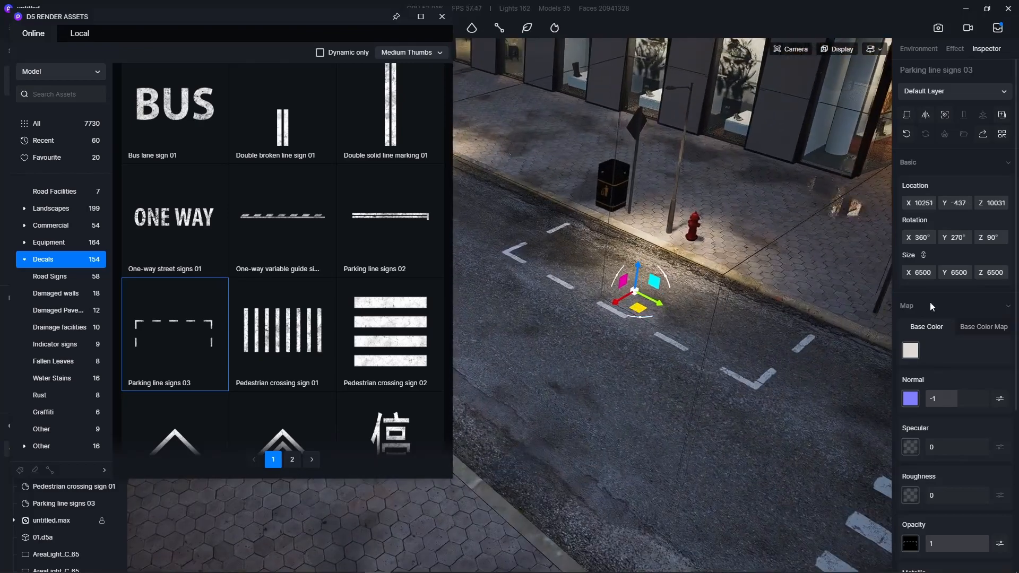
{"action": "type", "text": "35"}
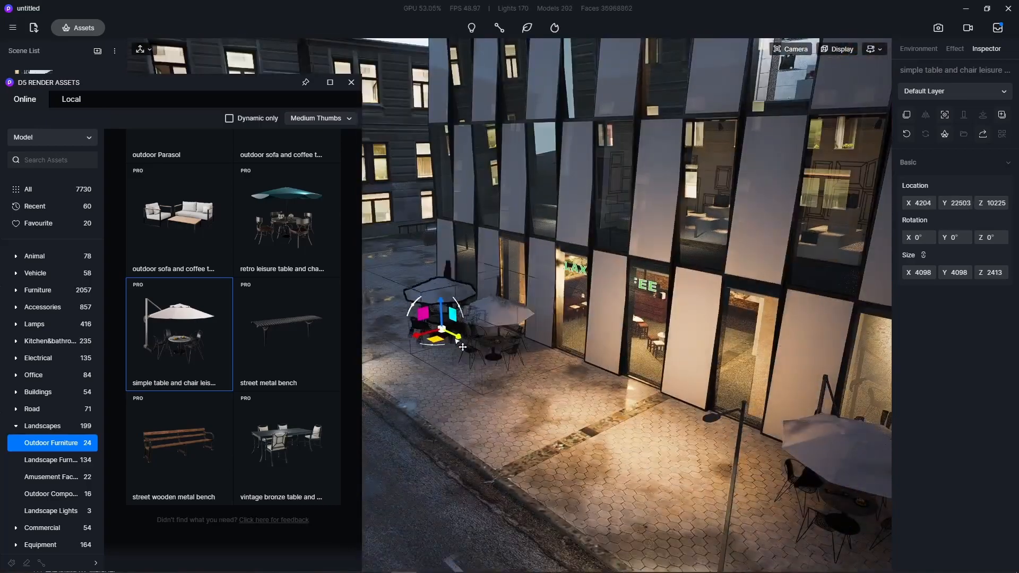
Place another outdoor table set in front of the café
{"action": "left_click", "coordinate": [55, 538]}
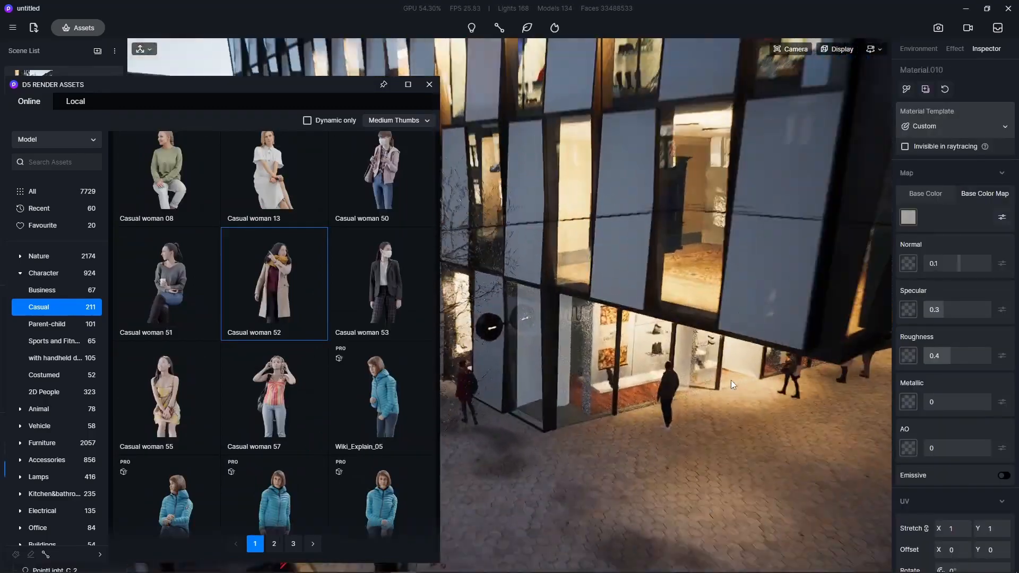
Place a walking person near the kiosk from the character library
{"action": "scroll", "scroll_direction": "down", "scroll_amount": 3}
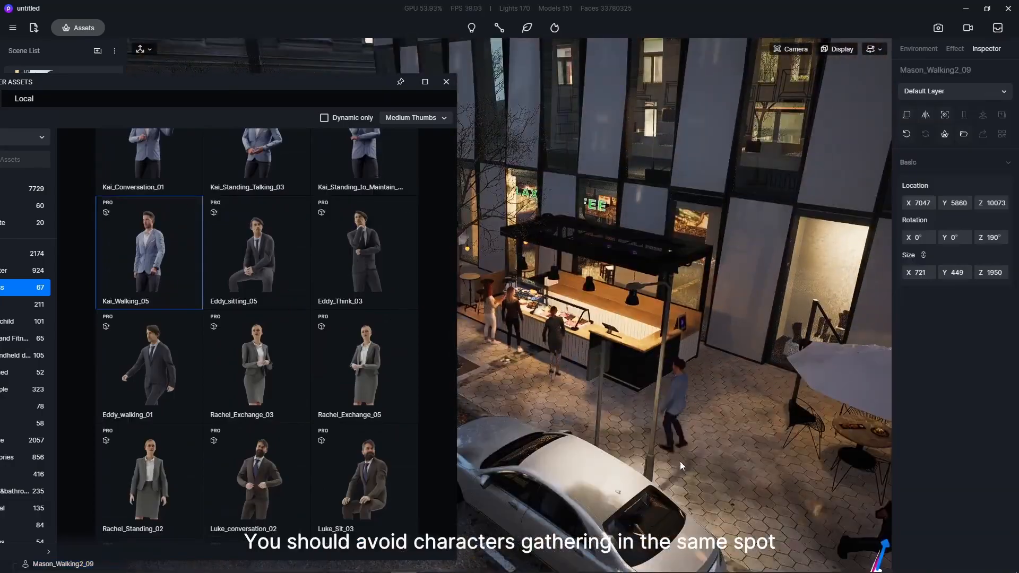
{"action": "left_click", "coordinate": [12, 390]}
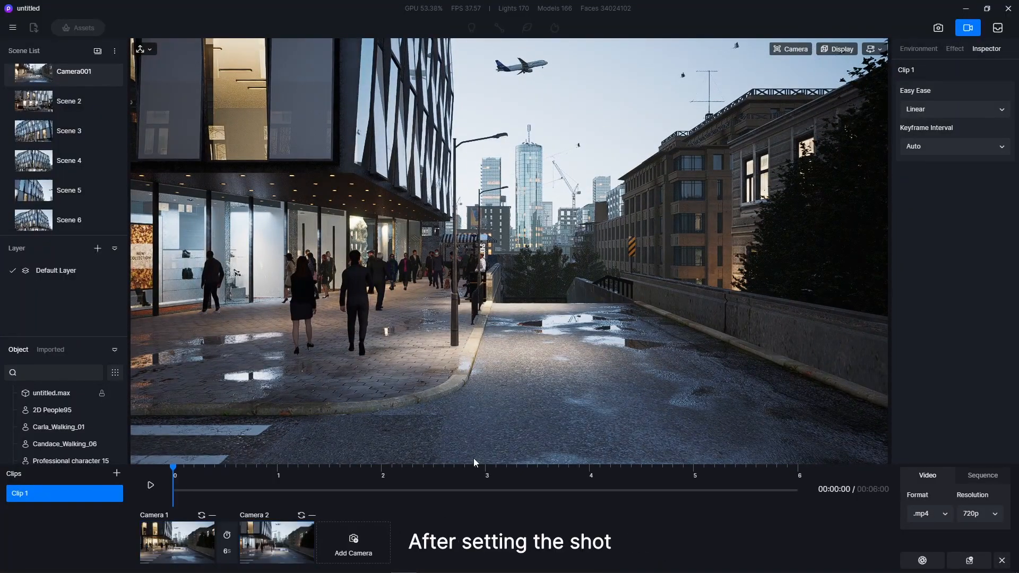
Keyframe the crosswalk walker's start and end positions with rate matching, then preview the walk
{"action": "left_click", "coordinate": [952, 109]}
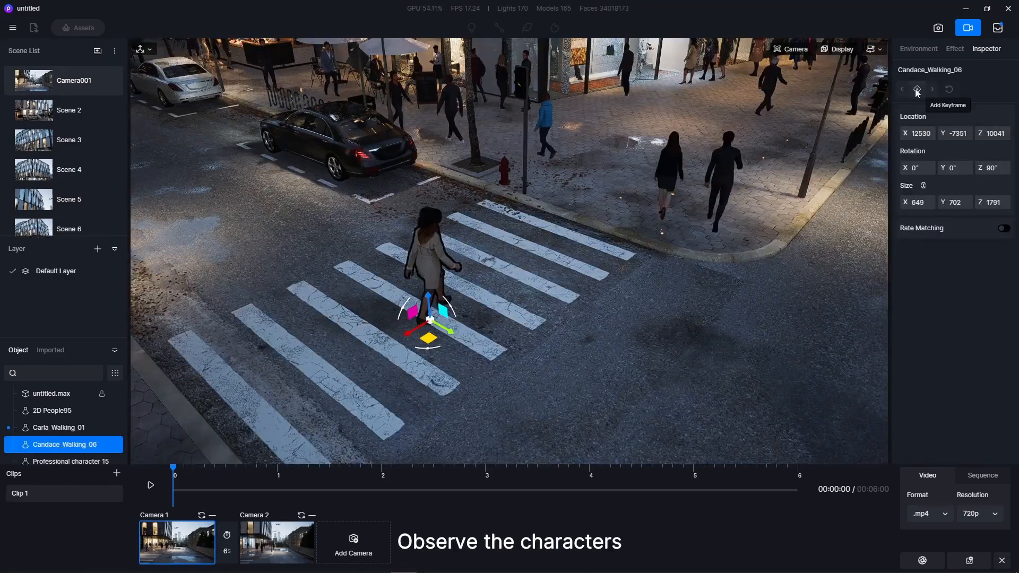
{"action": "left_click", "coordinate": [916, 89]}
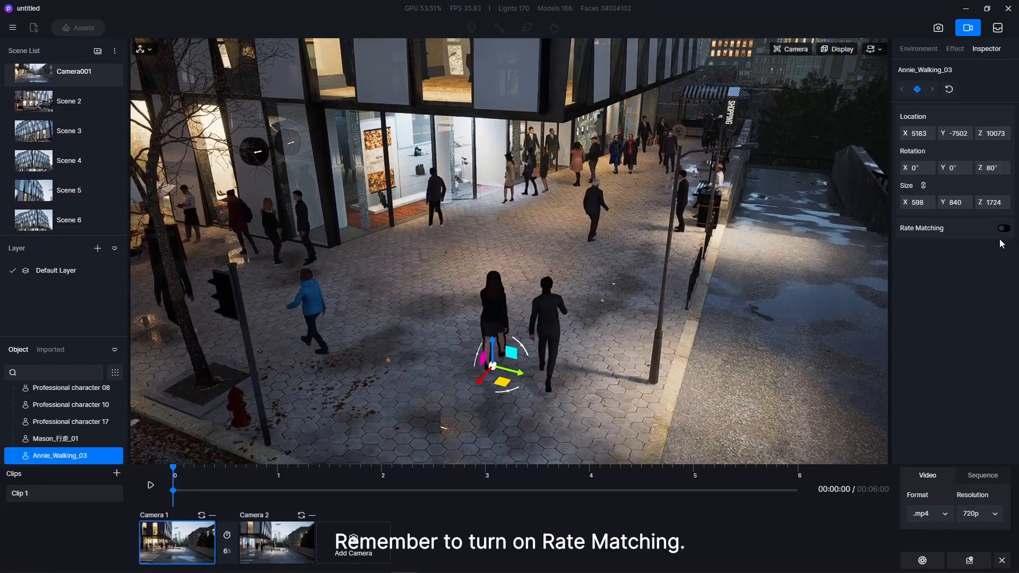
{"action": "left_click", "coordinate": [58, 439]}
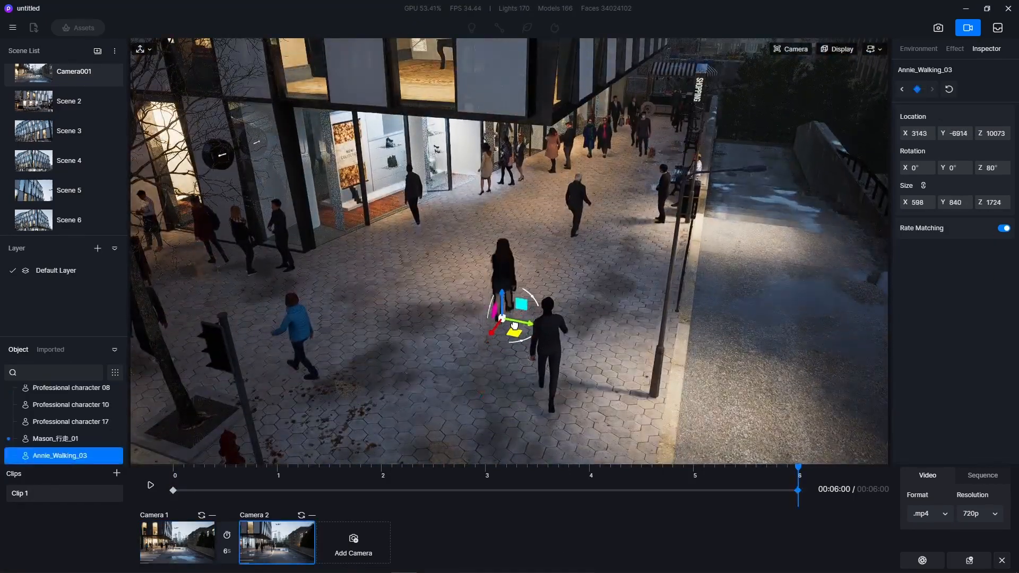
{"action": "left_click", "coordinate": [62, 438]}
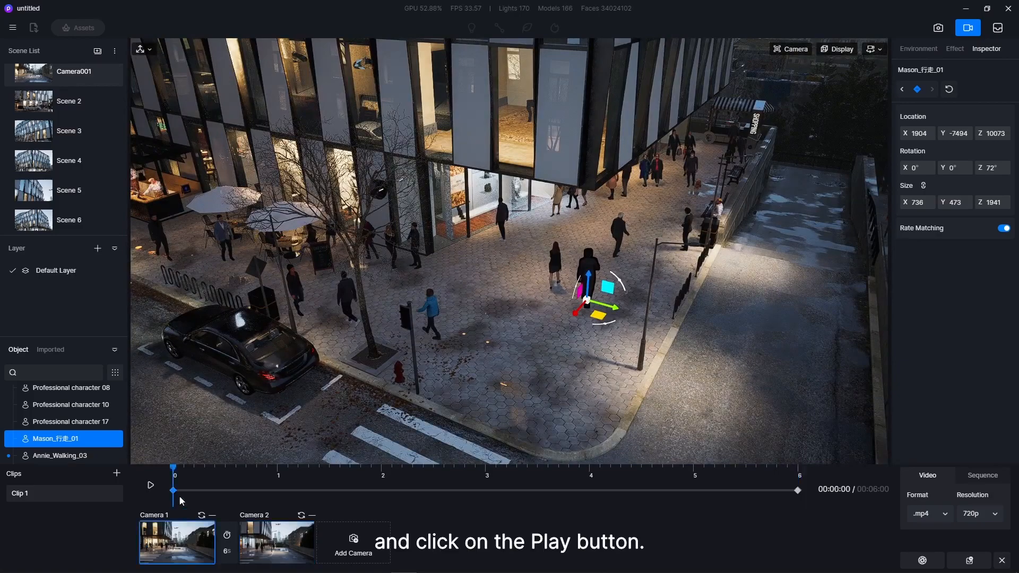
{"action": "left_click", "coordinate": [150, 485]}
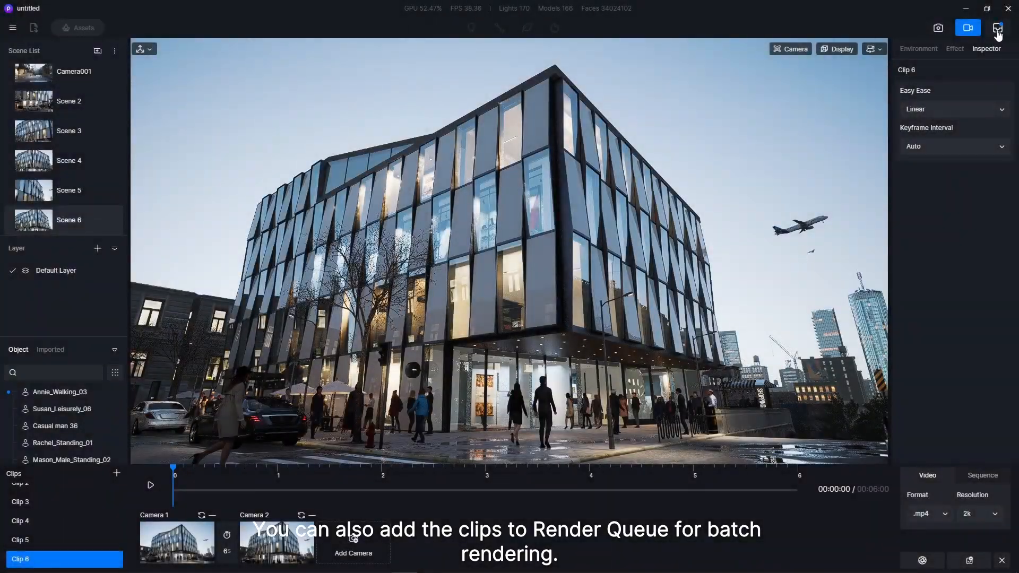
Select all six queued clips in the Render Queue and start rendering
{"action": "left_click", "coordinate": [996, 27]}
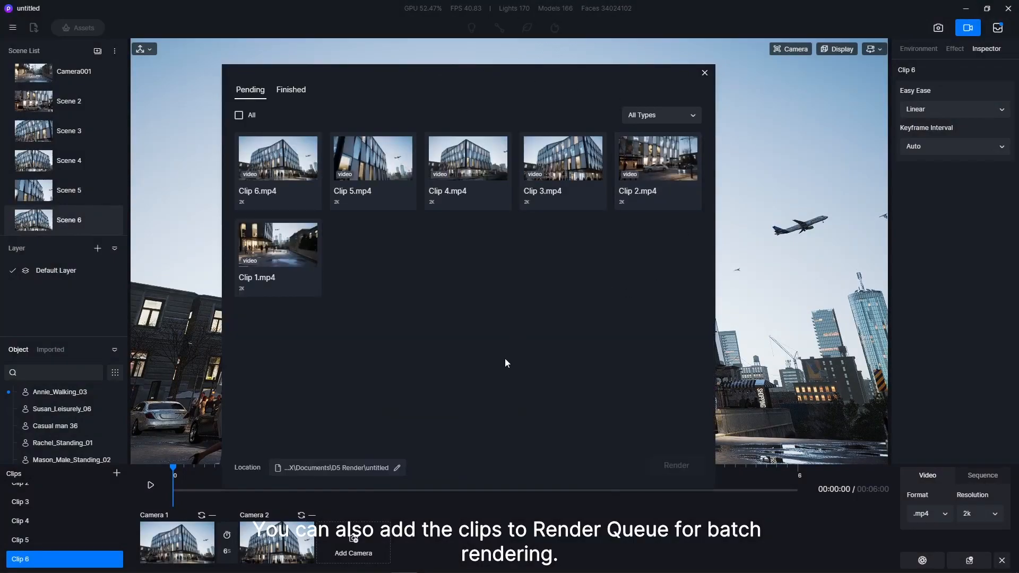
{"action": "left_click", "coordinate": [238, 116]}
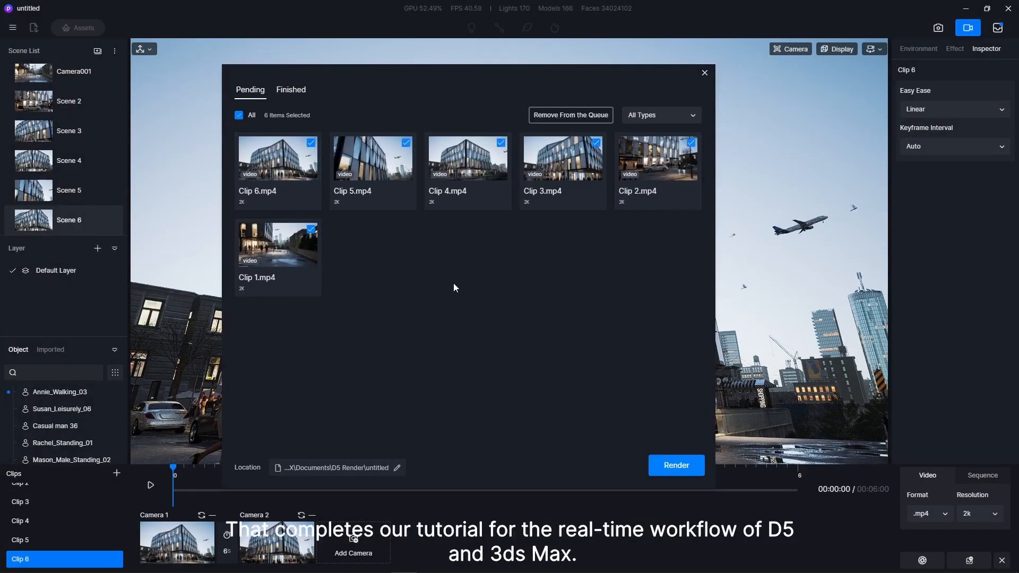
{"action": "left_click", "coordinate": [674, 466]}
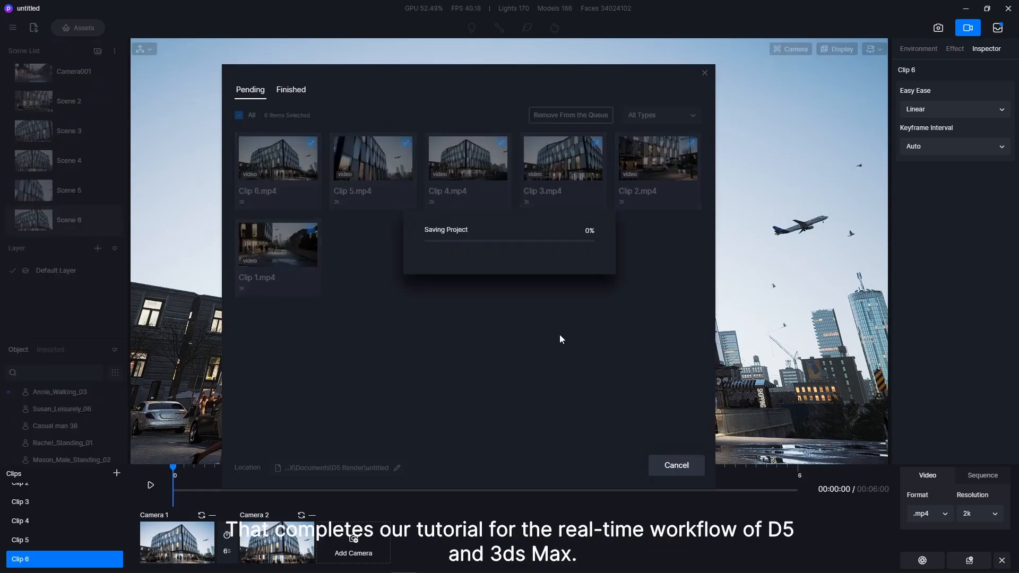